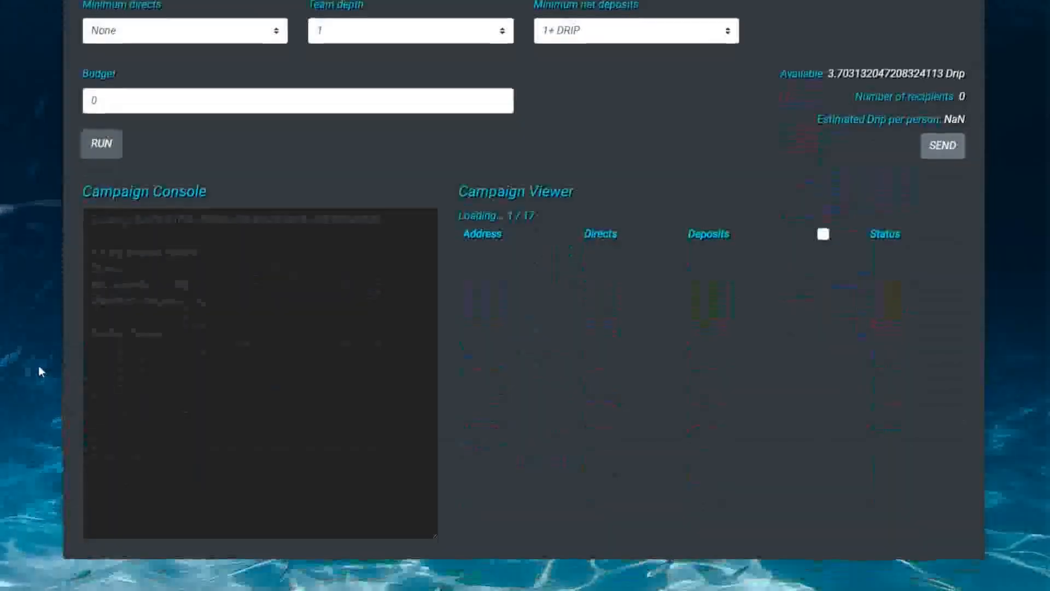
# Scroll the dashboard to view token prices, wallet, Drip and Garden totals
pyautogui.scroll(-3)
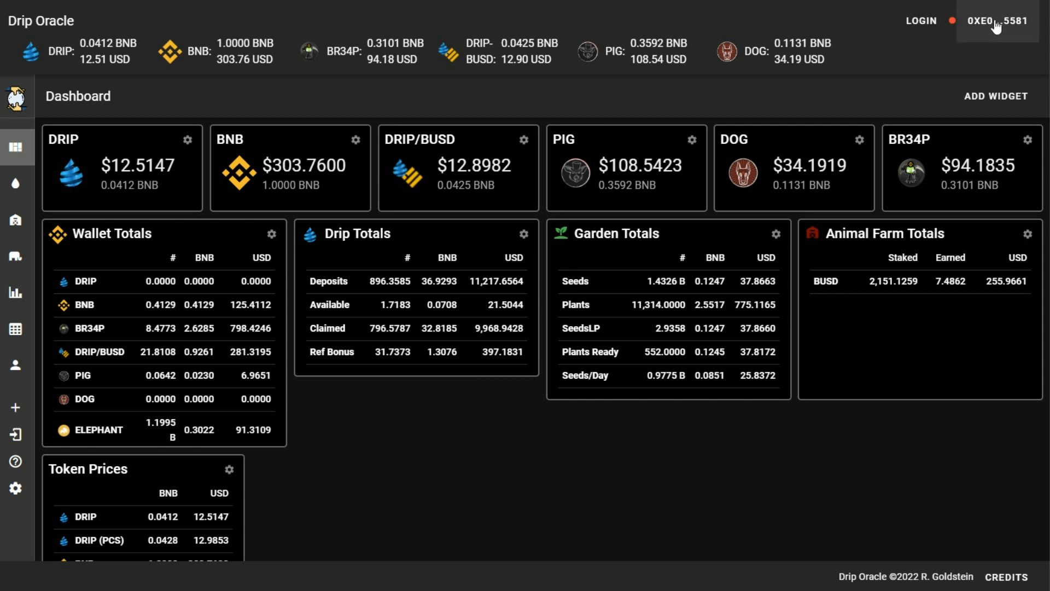
pyautogui.click(998, 21)
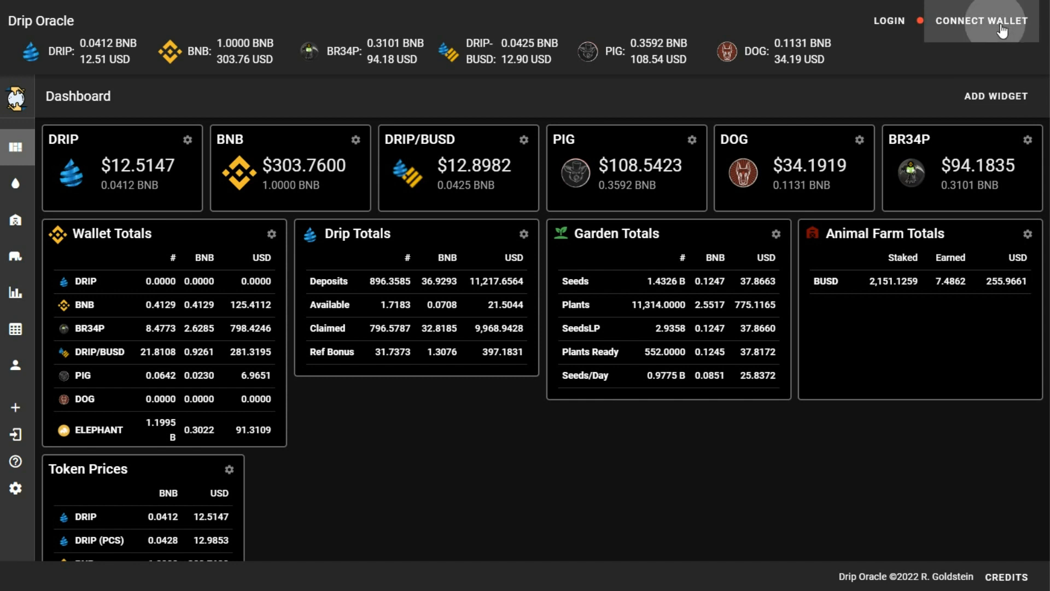
pyautogui.click(980, 21)
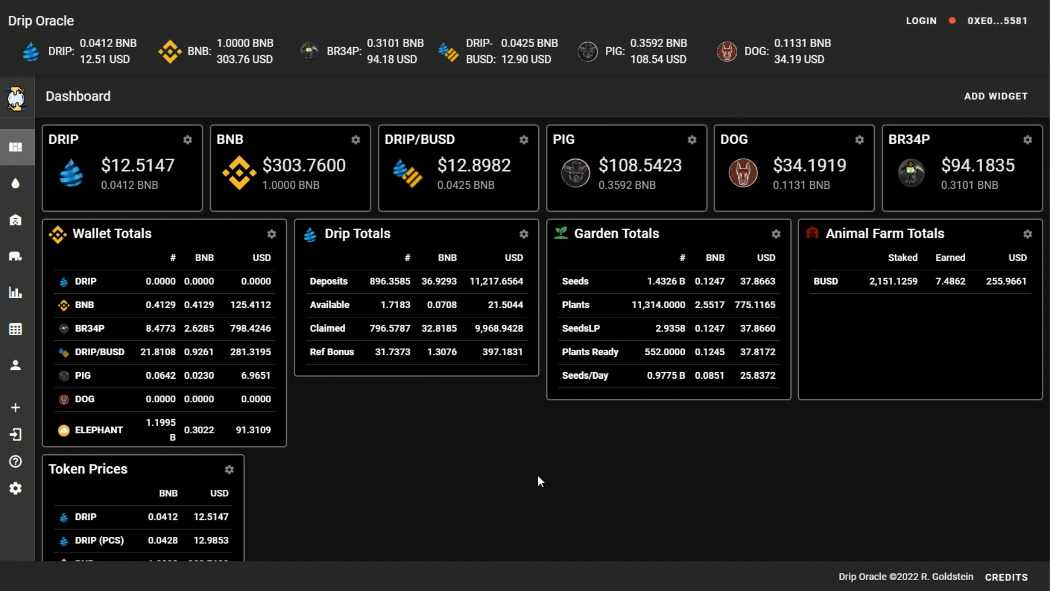
pyautogui.moveTo(329, 345)
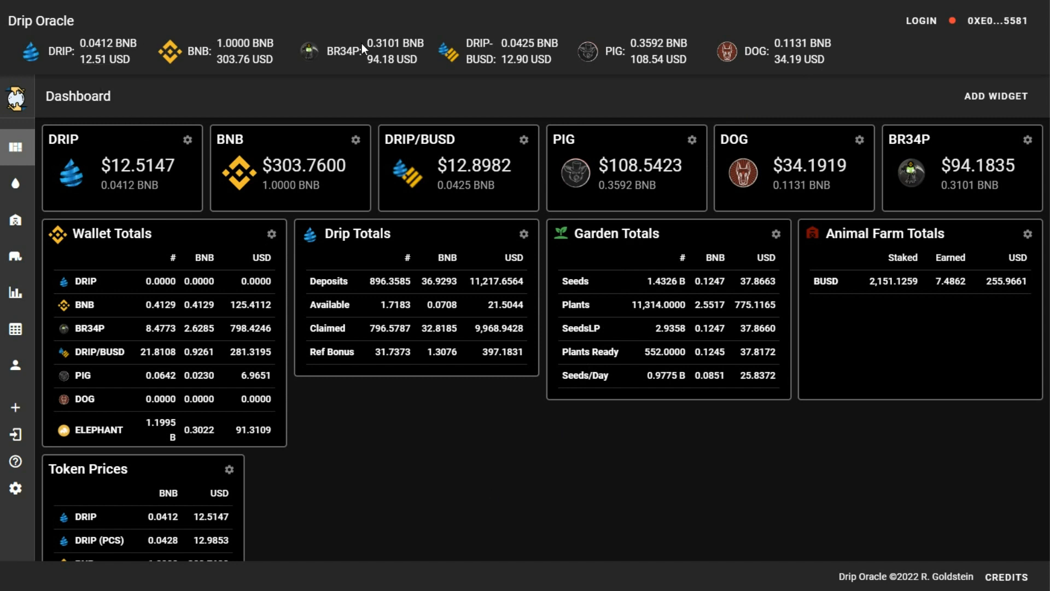
pyautogui.moveTo(836, 72)
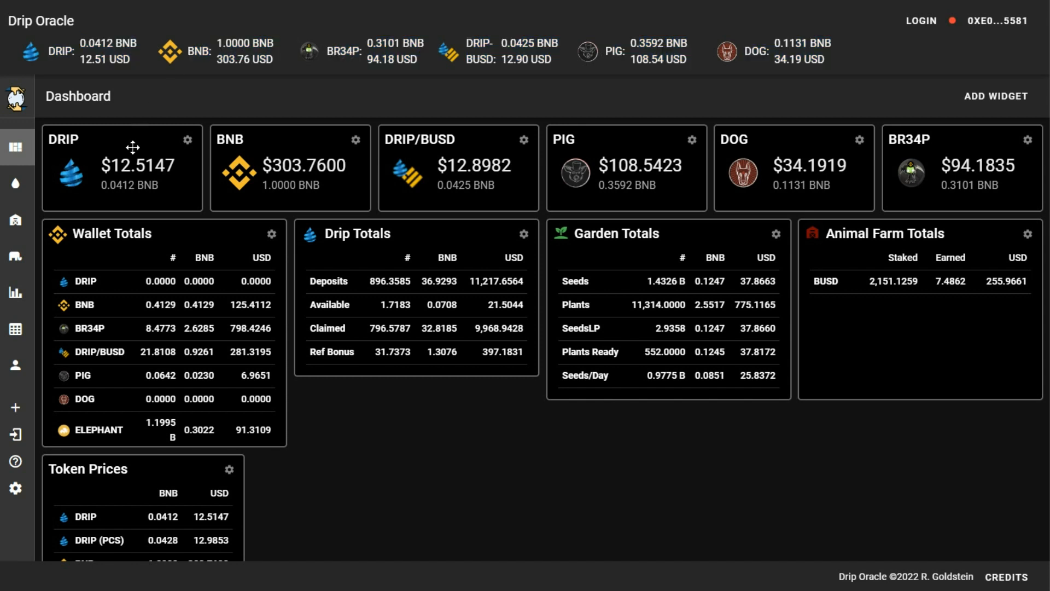
pyautogui.moveTo(607, 156)
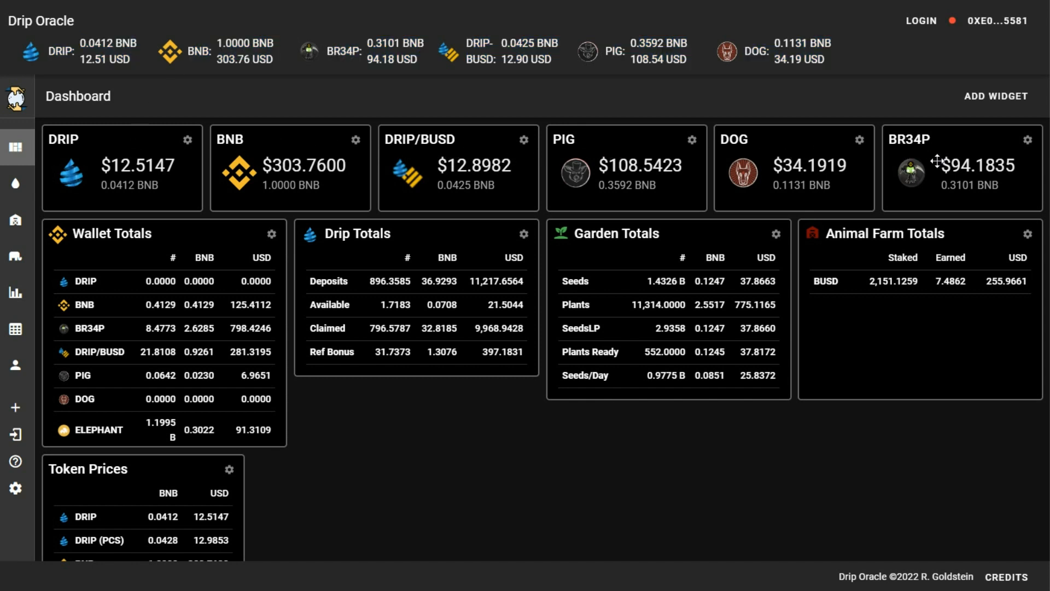
pyautogui.moveTo(998, 96)
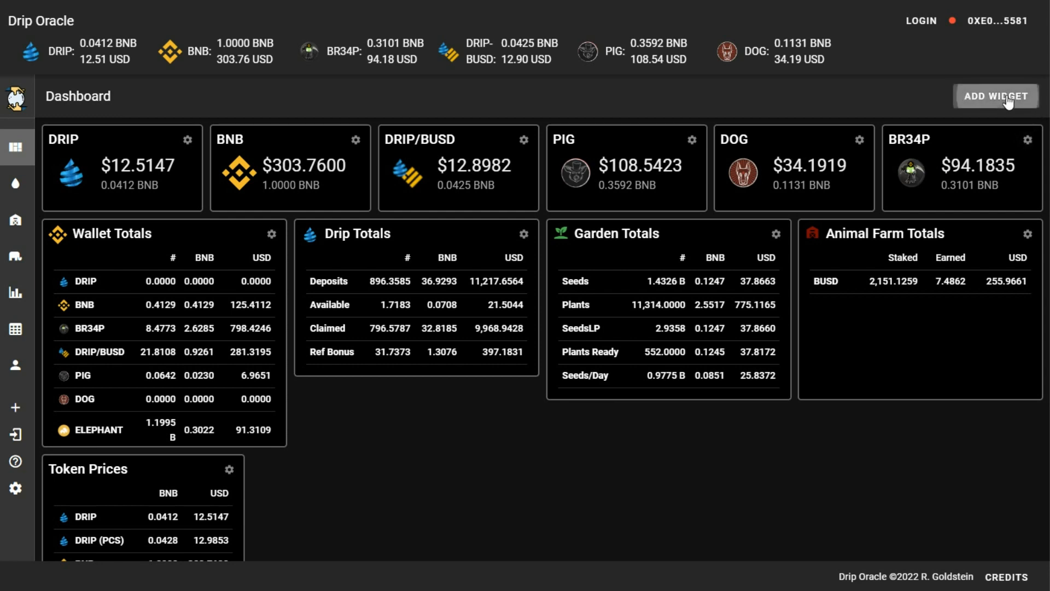
pyautogui.click(994, 96)
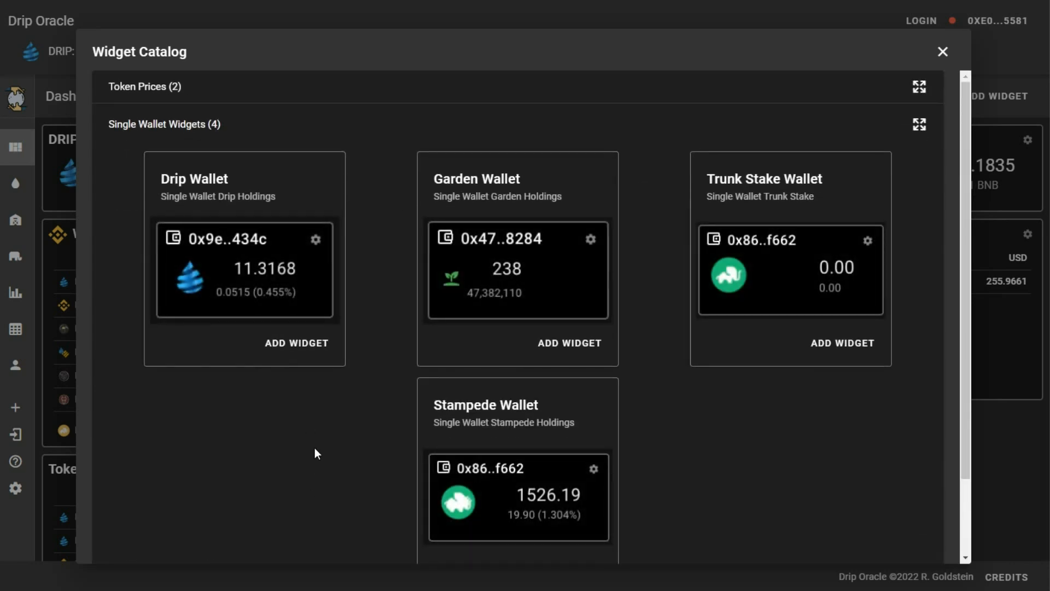
pyautogui.scroll(-3)
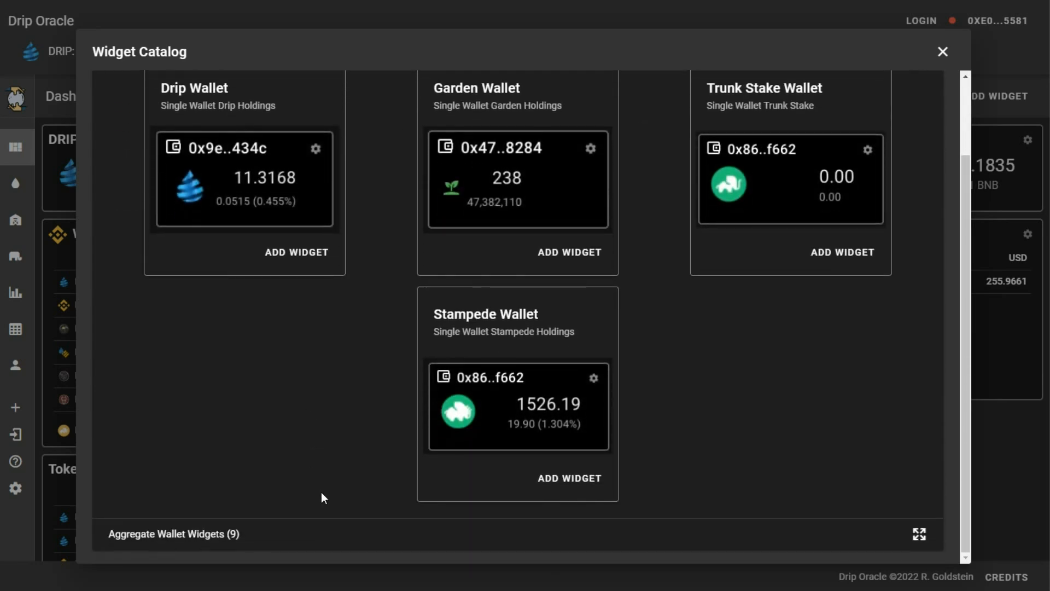
pyautogui.scroll(-3)
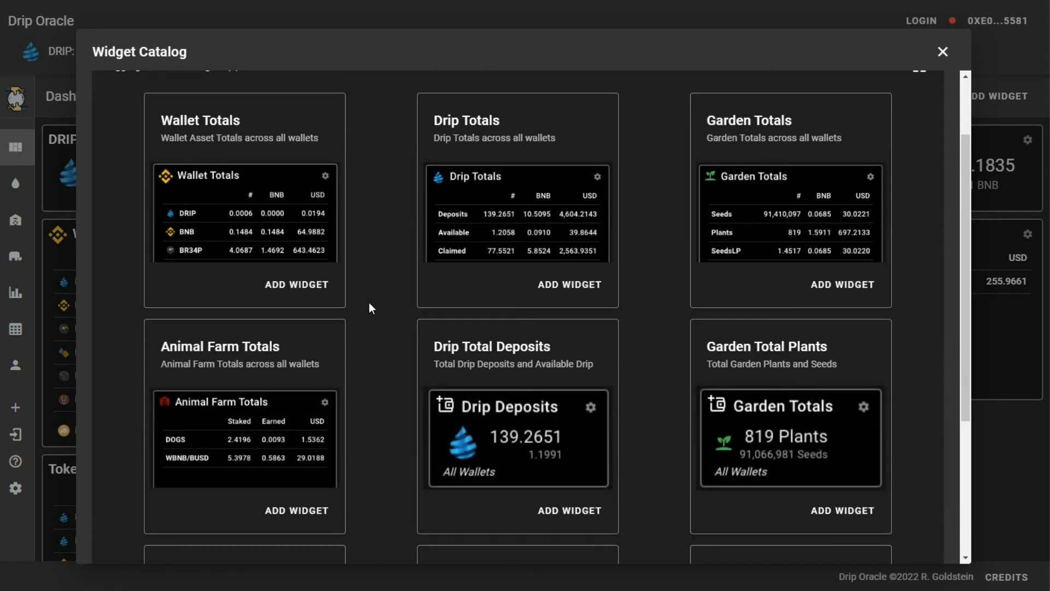
pyautogui.scroll(-3)
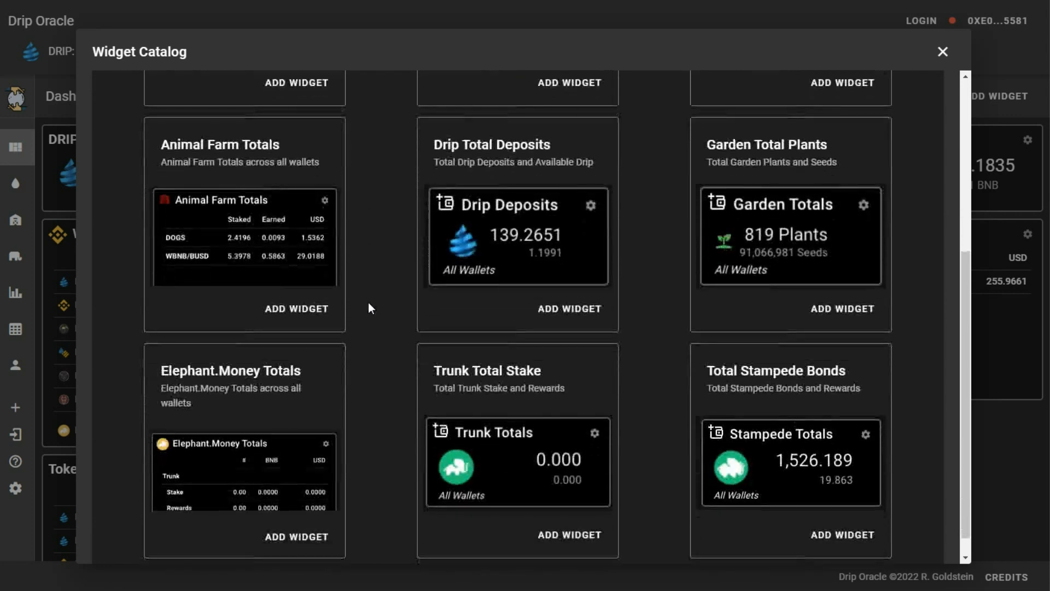
pyautogui.scroll(3)
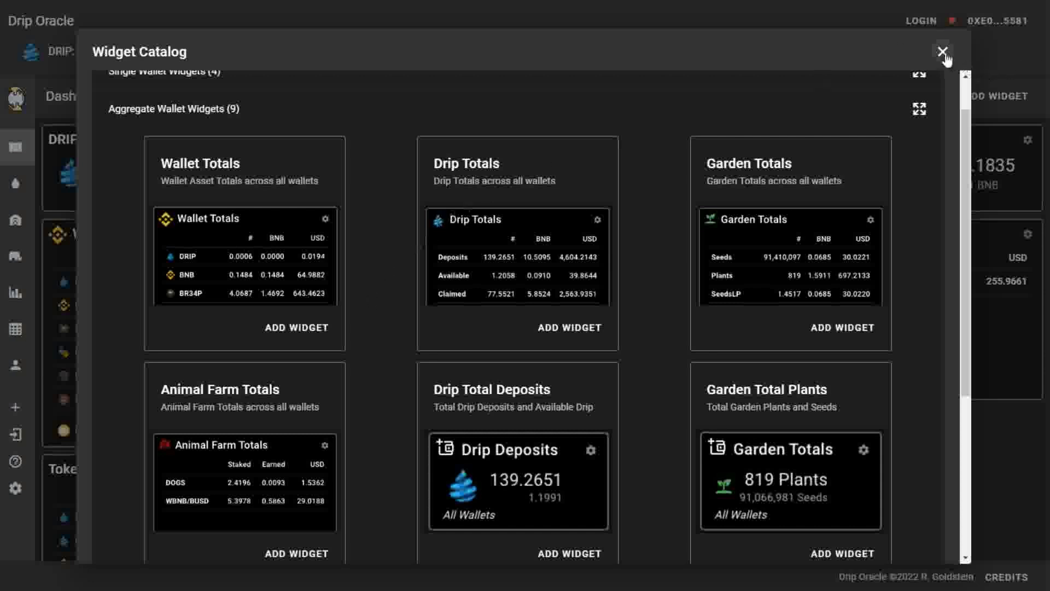
pyautogui.scroll(3)
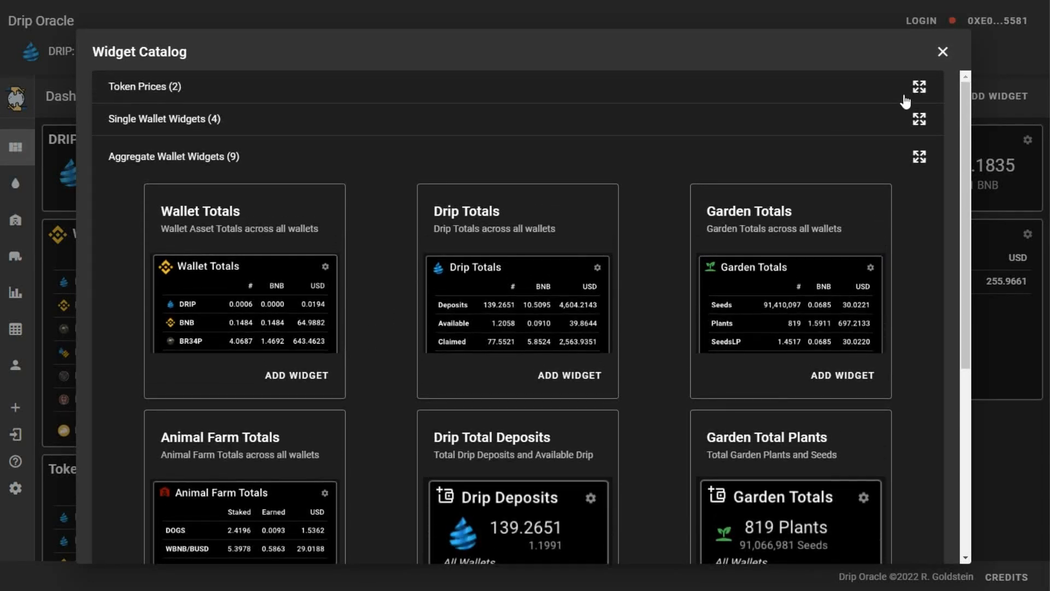
pyautogui.click(942, 51)
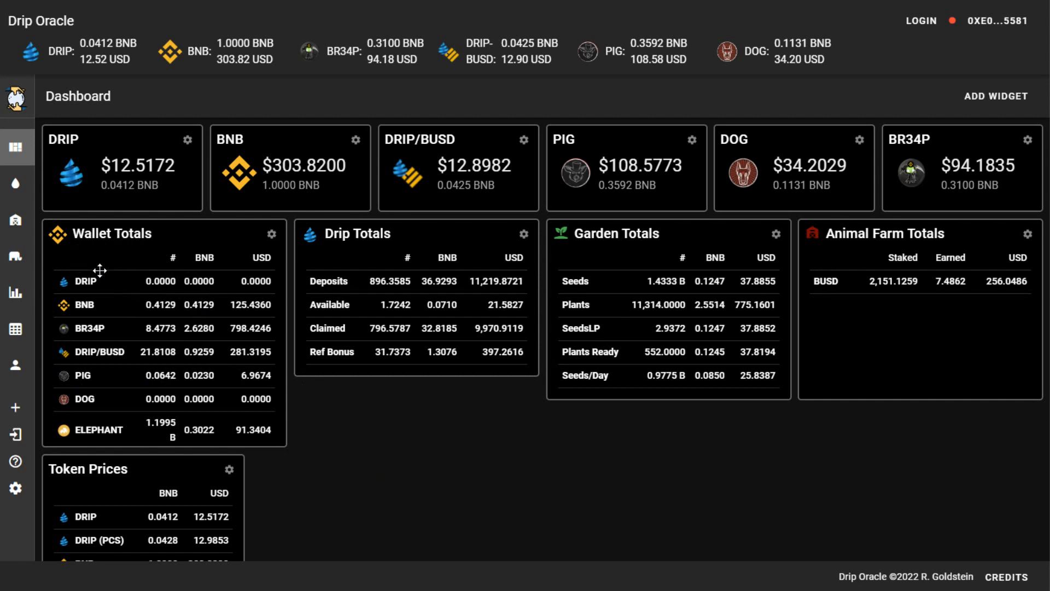
pyautogui.moveTo(81, 387)
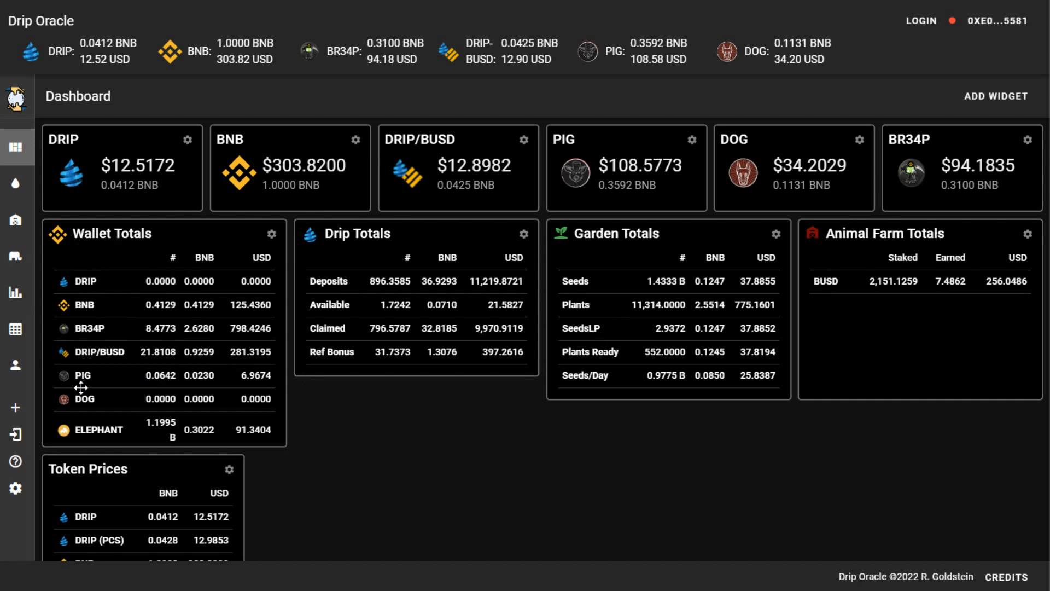
pyautogui.moveTo(272, 234)
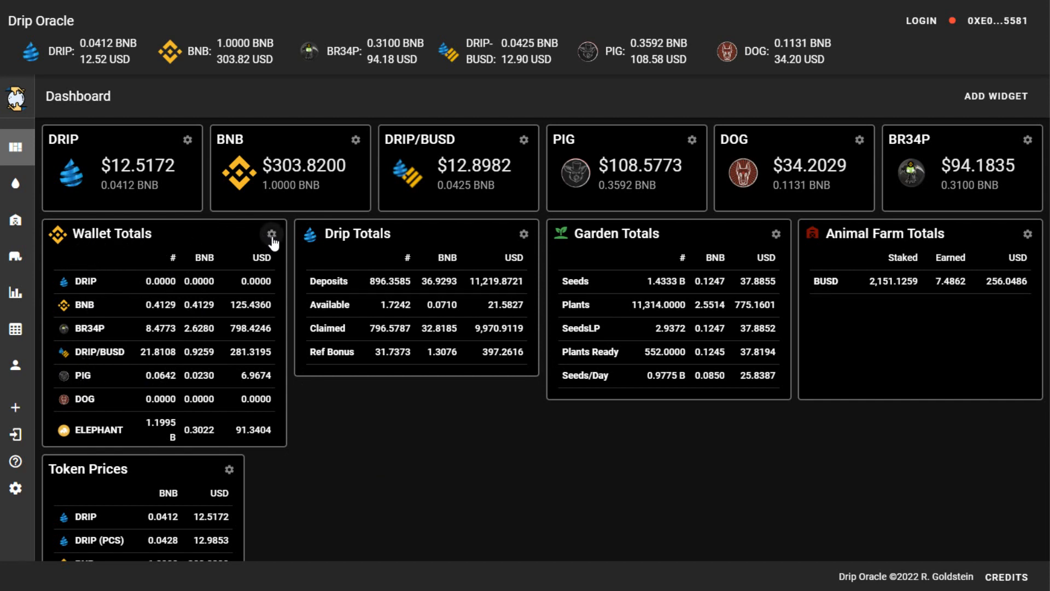
pyautogui.click(271, 234)
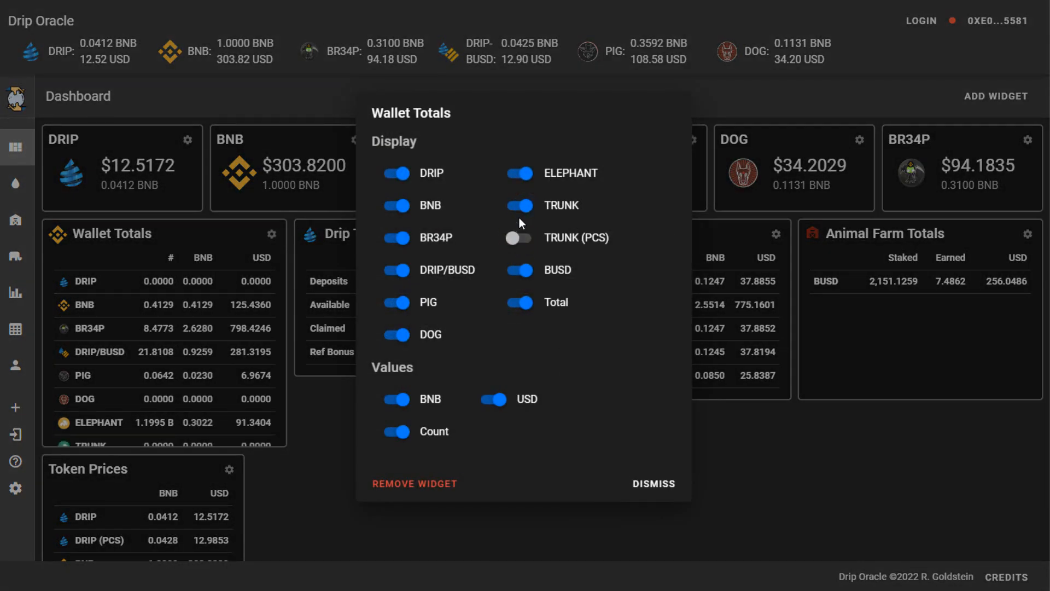
pyautogui.click(519, 173)
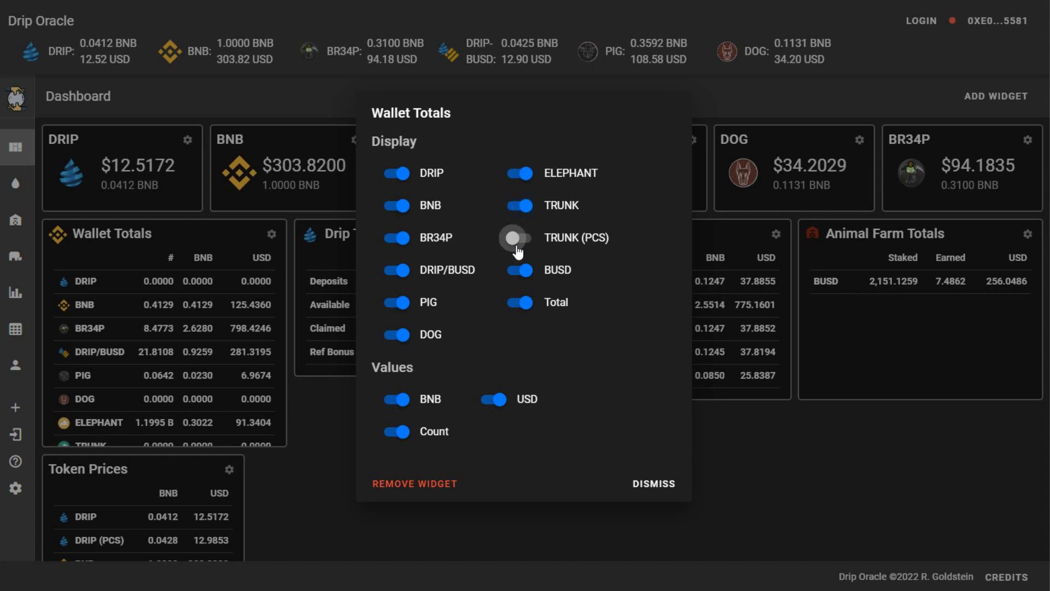
pyautogui.click(652, 484)
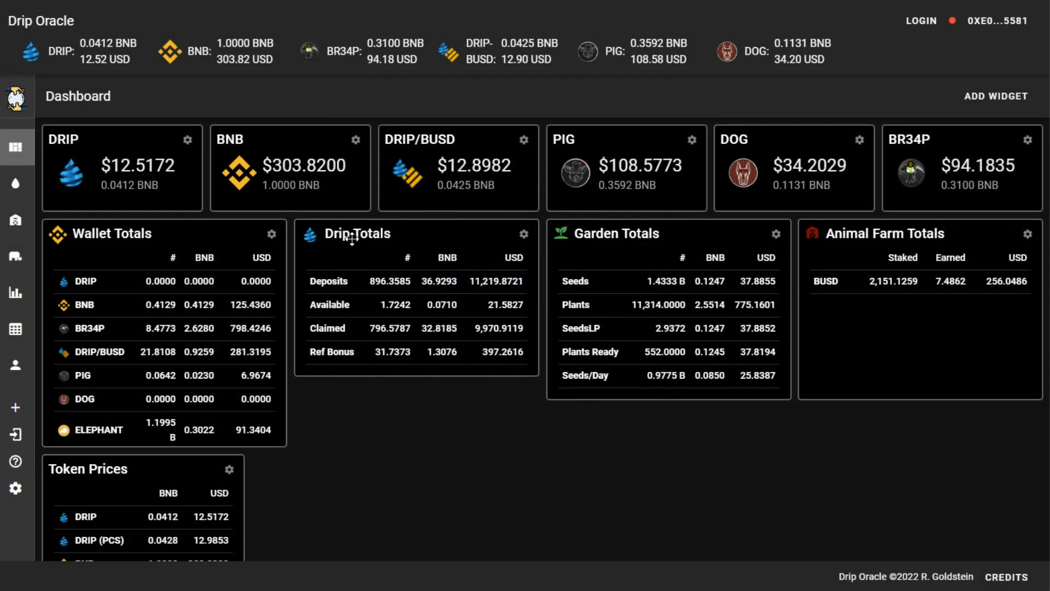
pyautogui.moveTo(440, 453)
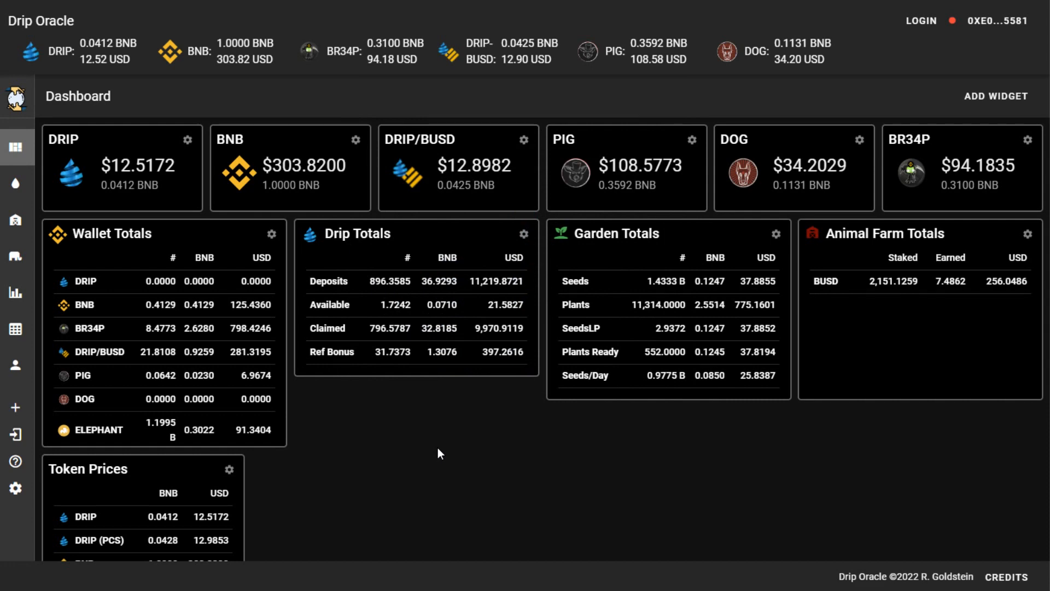
pyautogui.click(524, 234)
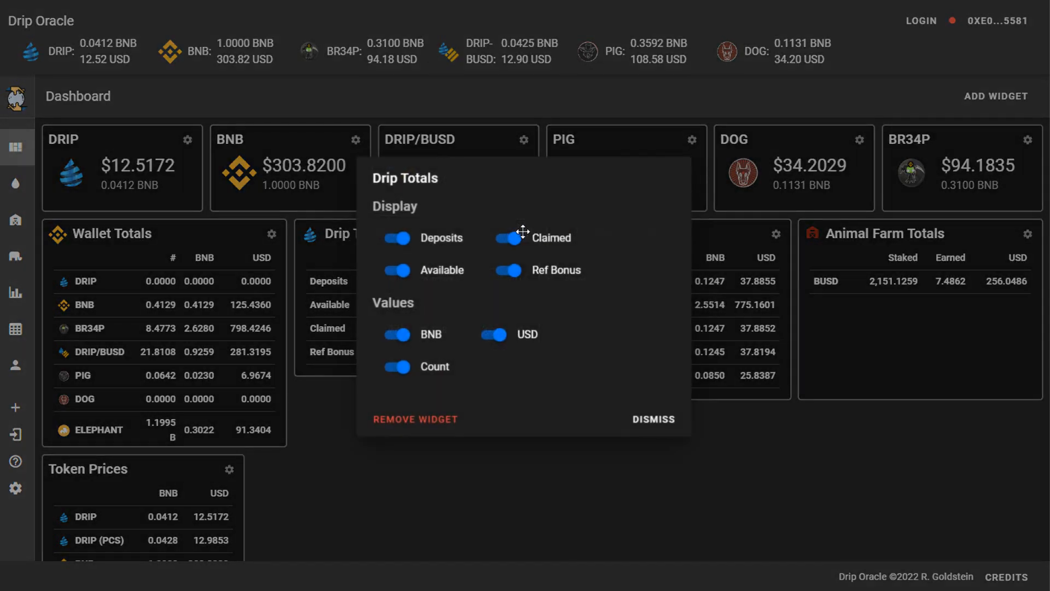
pyautogui.click(506, 270)
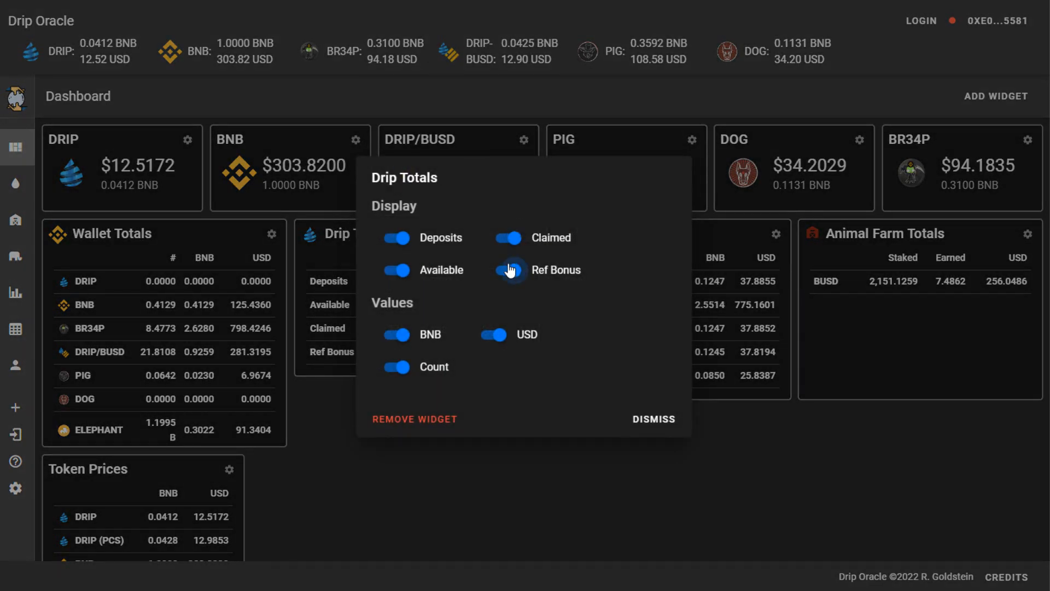
pyautogui.click(507, 270)
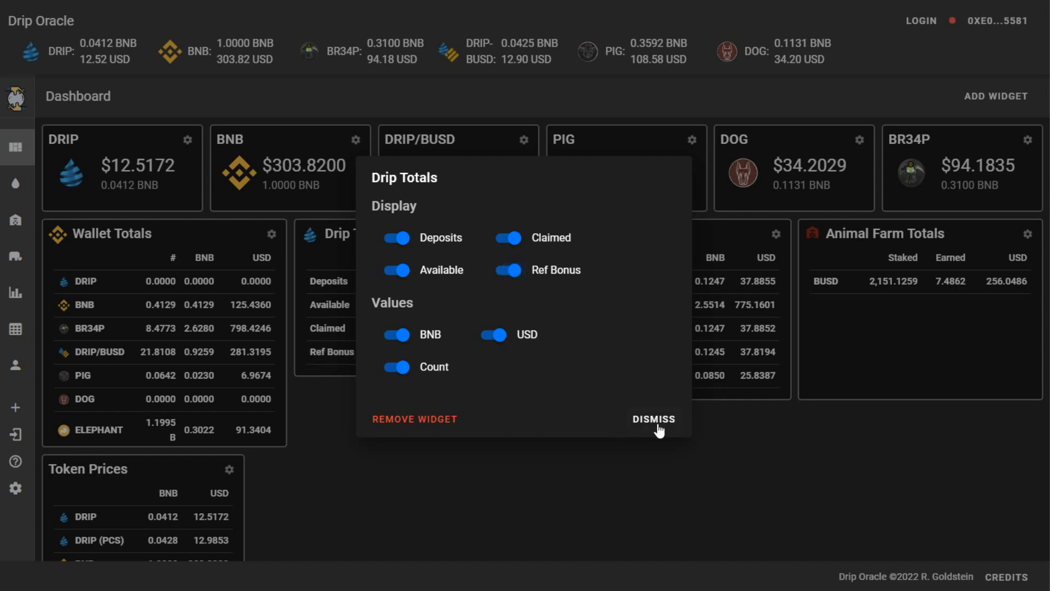
pyautogui.click(652, 419)
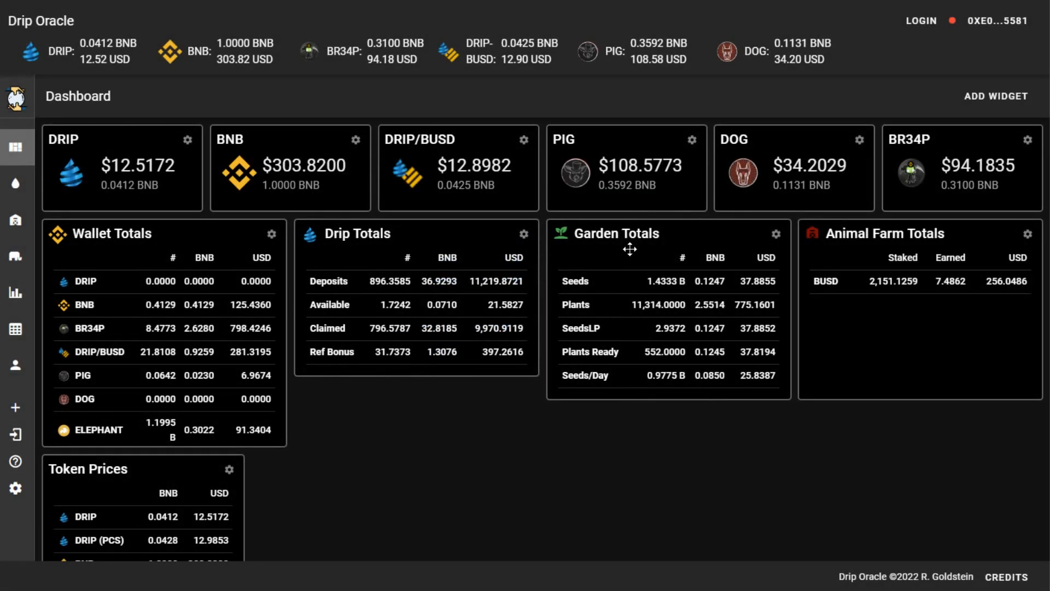
pyautogui.moveTo(856, 302)
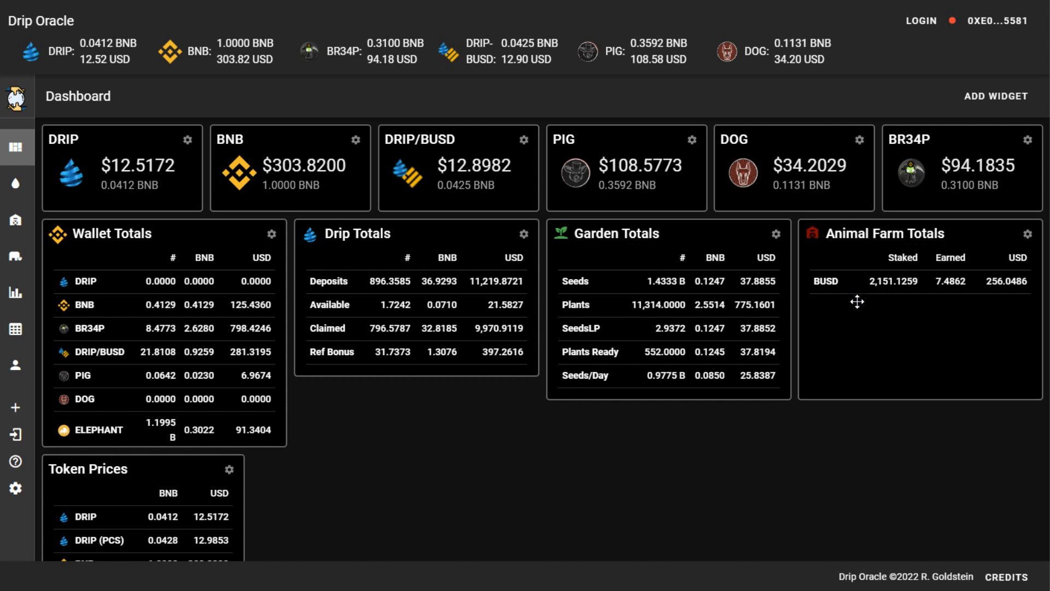
pyautogui.moveTo(87, 226)
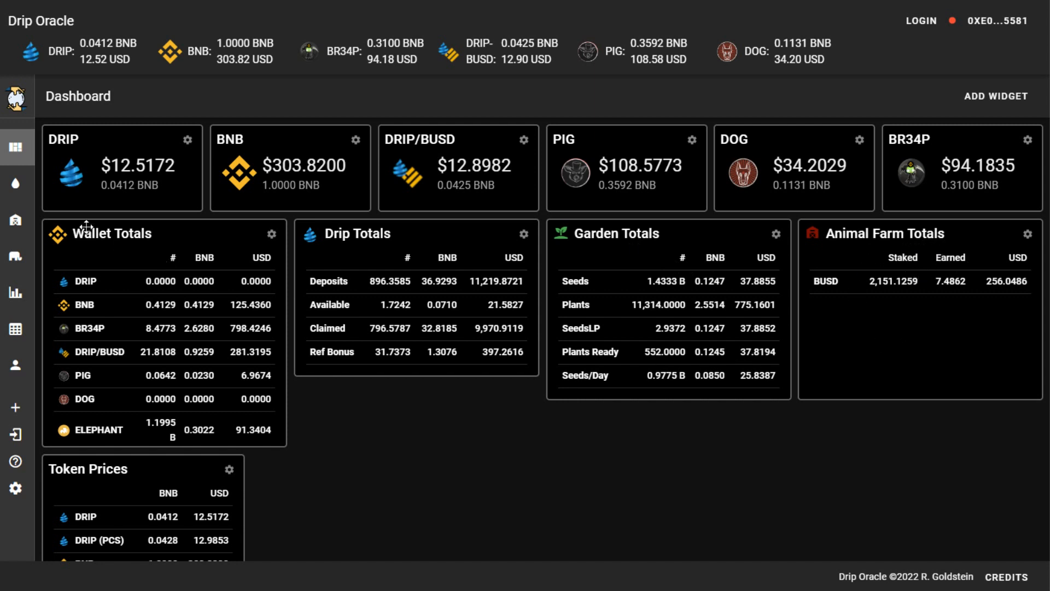
# Show the Drip page's wallet row of deposits and claims, then start the Add Wallet form
pyautogui.click(17, 183)
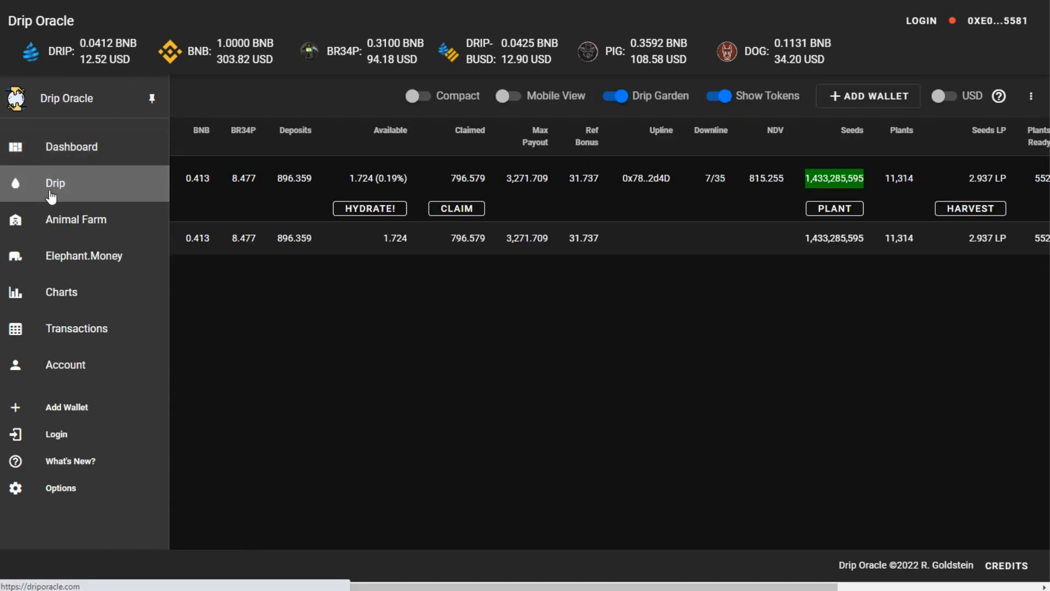
pyautogui.click(54, 183)
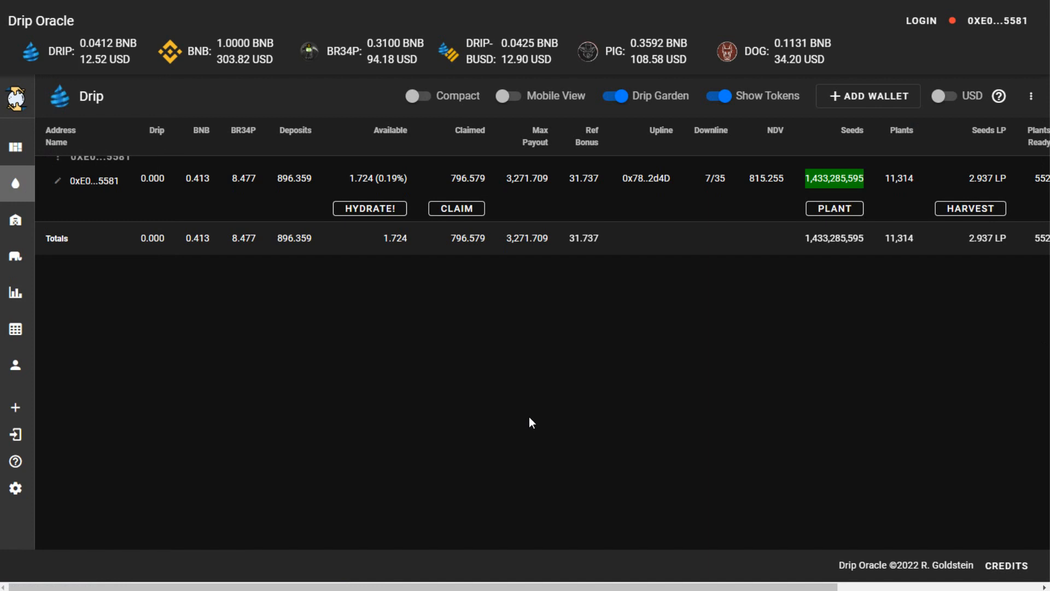
pyautogui.moveTo(130, 184)
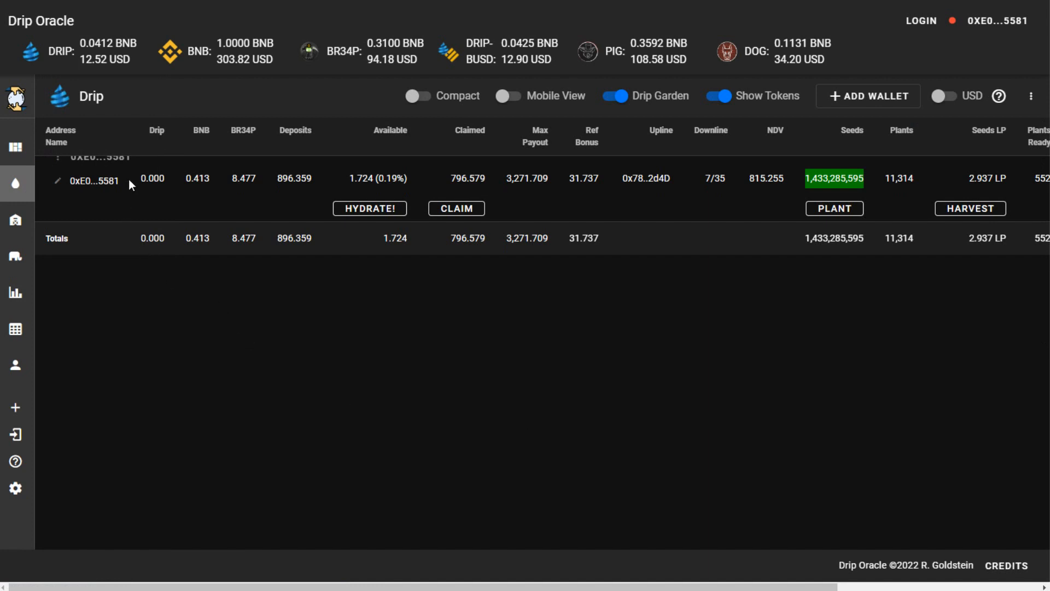
pyautogui.moveTo(882, 124)
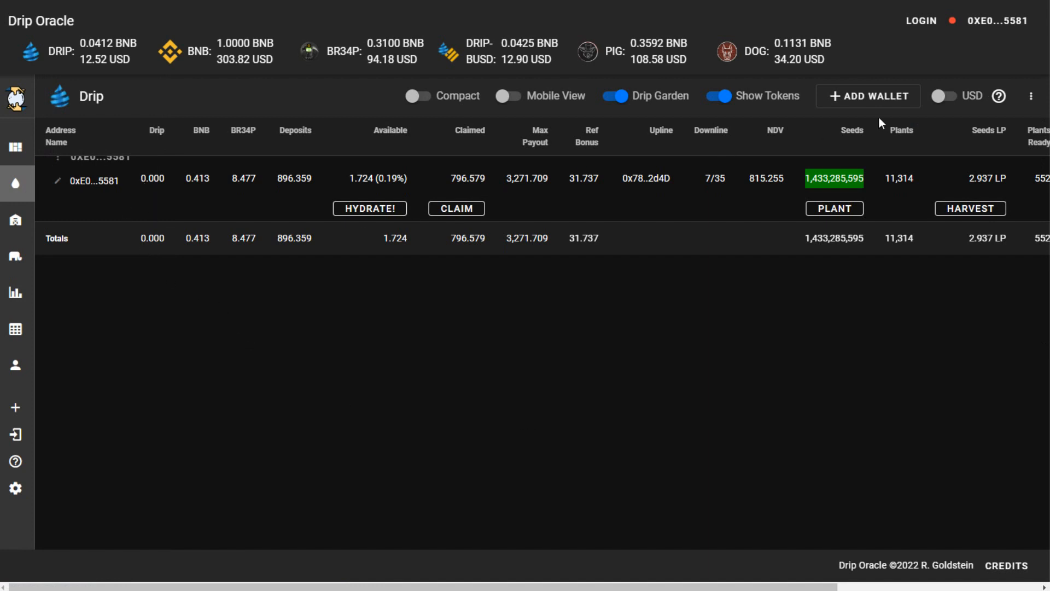
pyautogui.moveTo(240, 194)
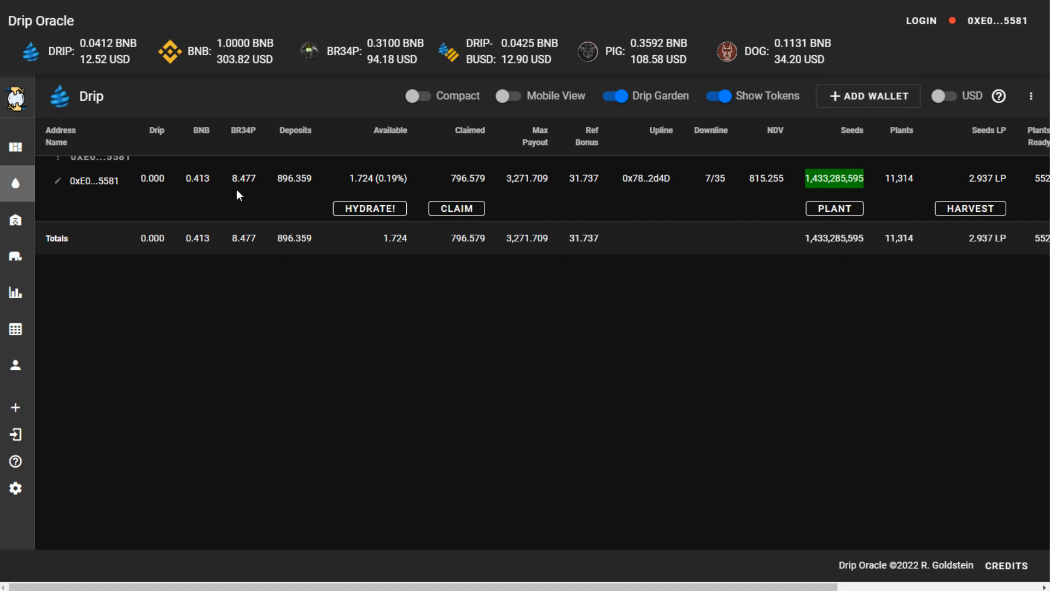
pyautogui.moveTo(592, 162)
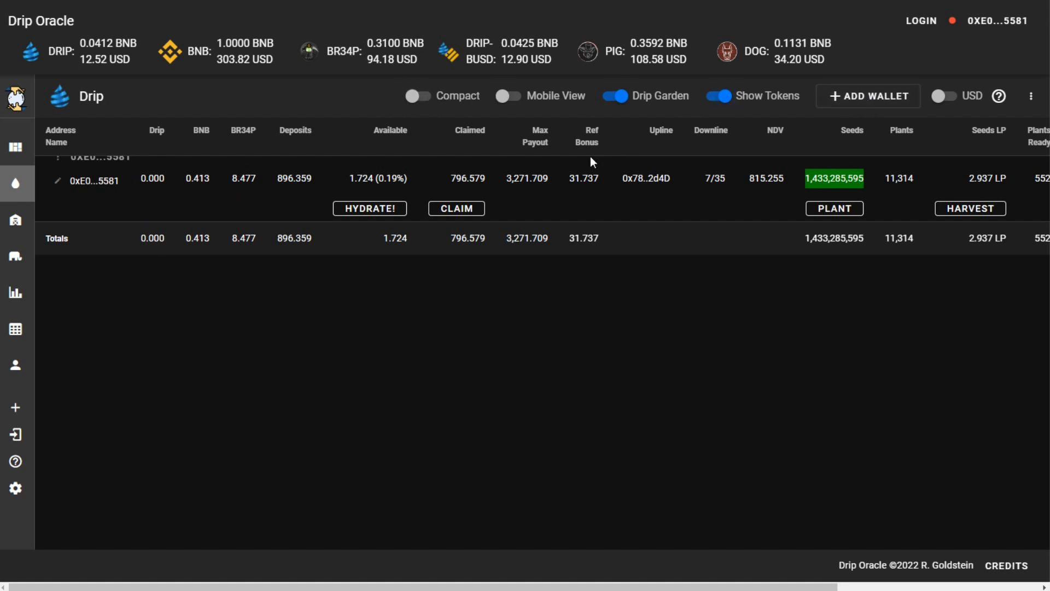
pyautogui.moveTo(180, 269)
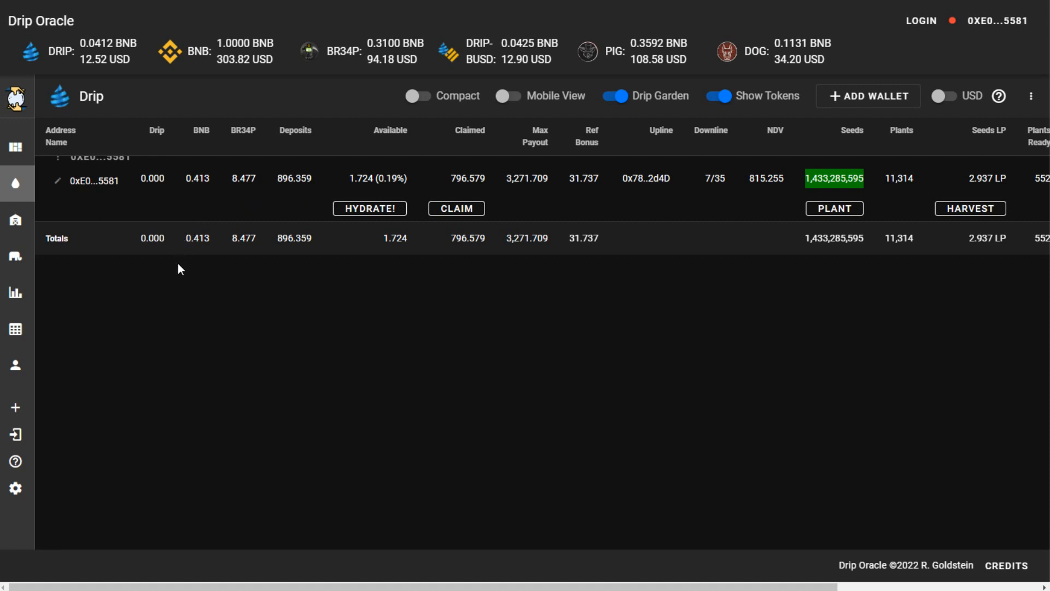
pyautogui.moveTo(590, 169)
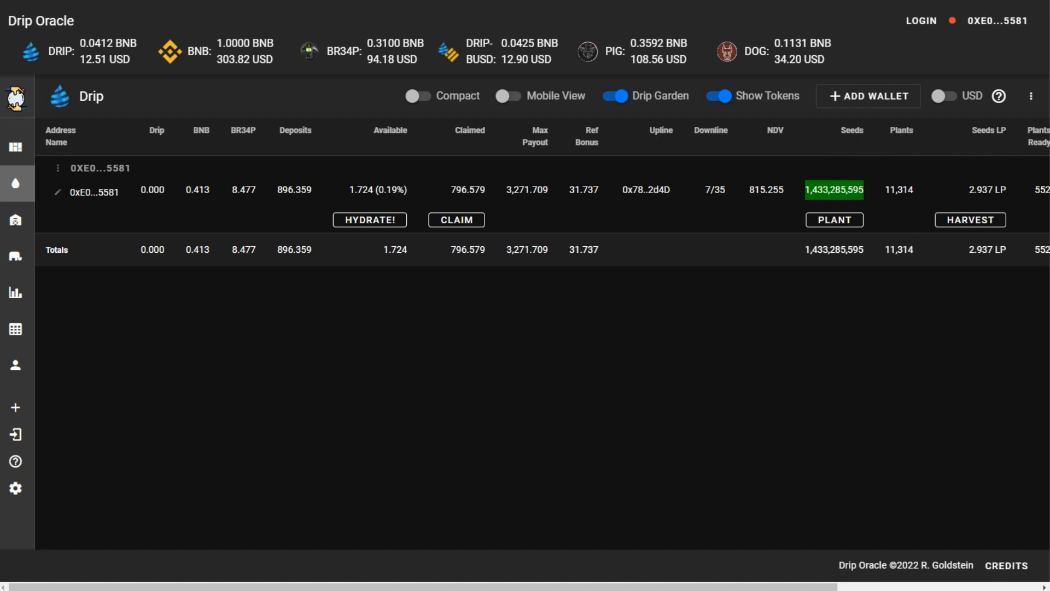
pyautogui.click(868, 97)
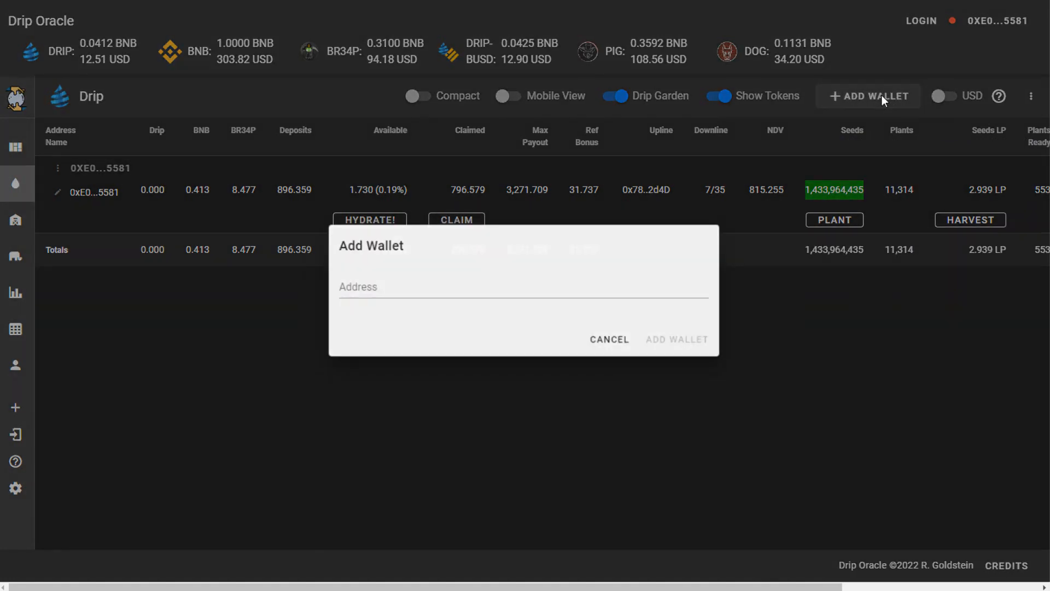
pyautogui.moveTo(610, 341)
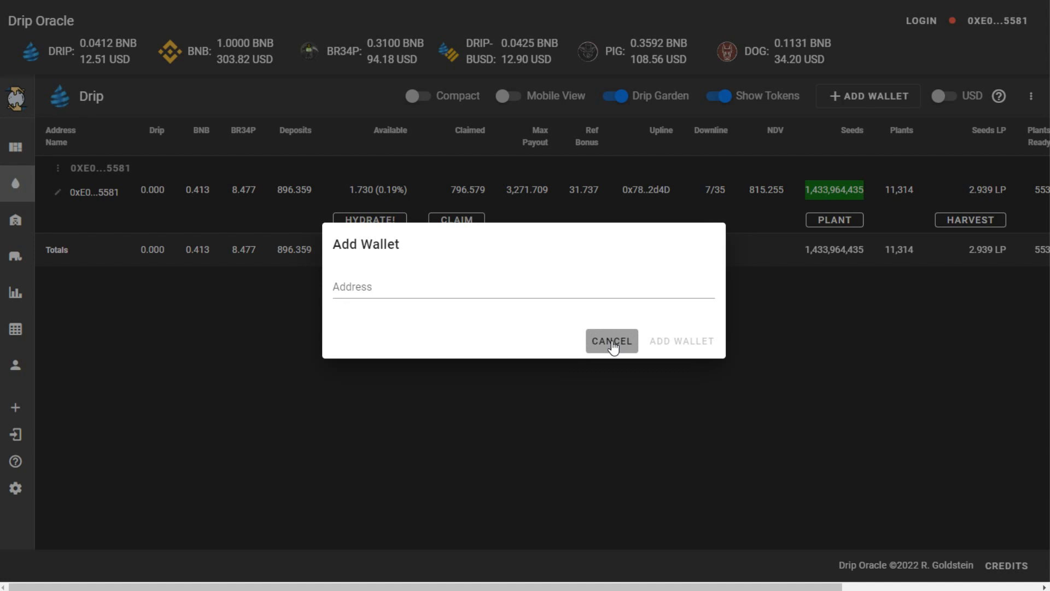
# Cancel Add Wallet, view Animal Farm and Elephant.Money holdings, then the Drip price charts
pyautogui.click(611, 342)
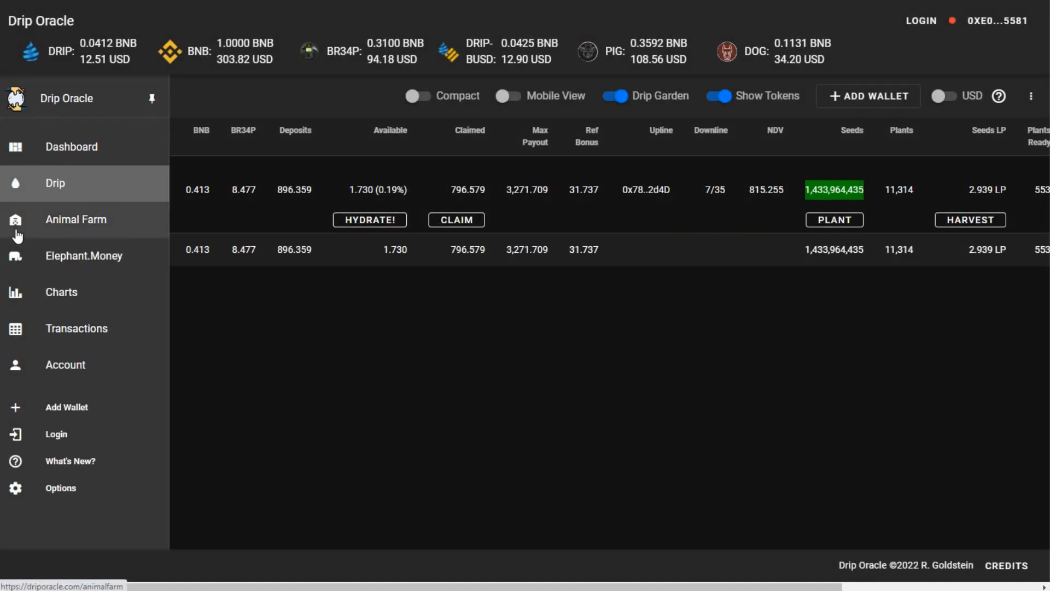
pyautogui.click(76, 219)
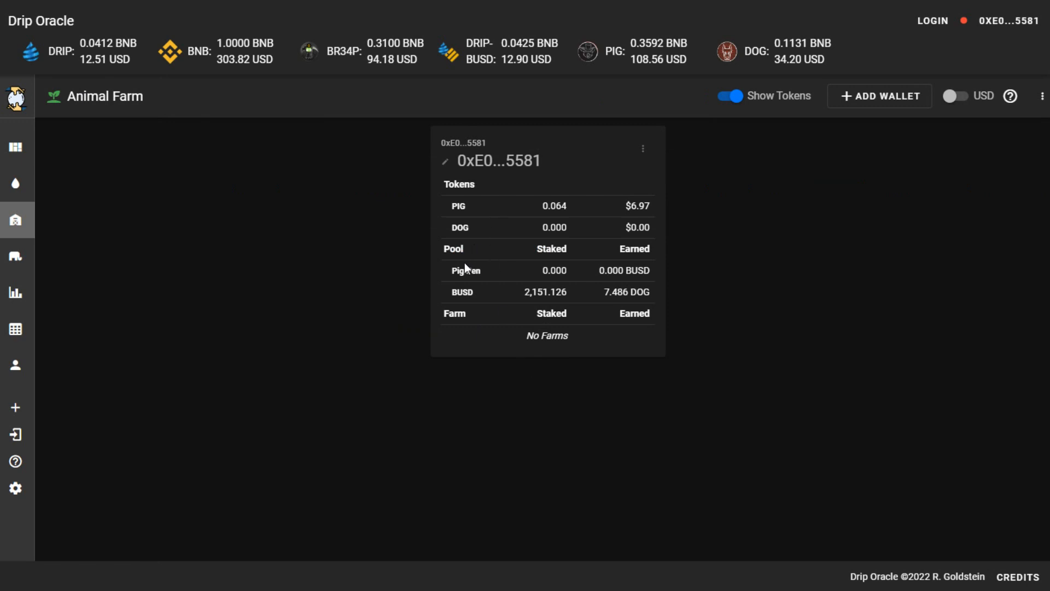
pyautogui.moveTo(447, 275)
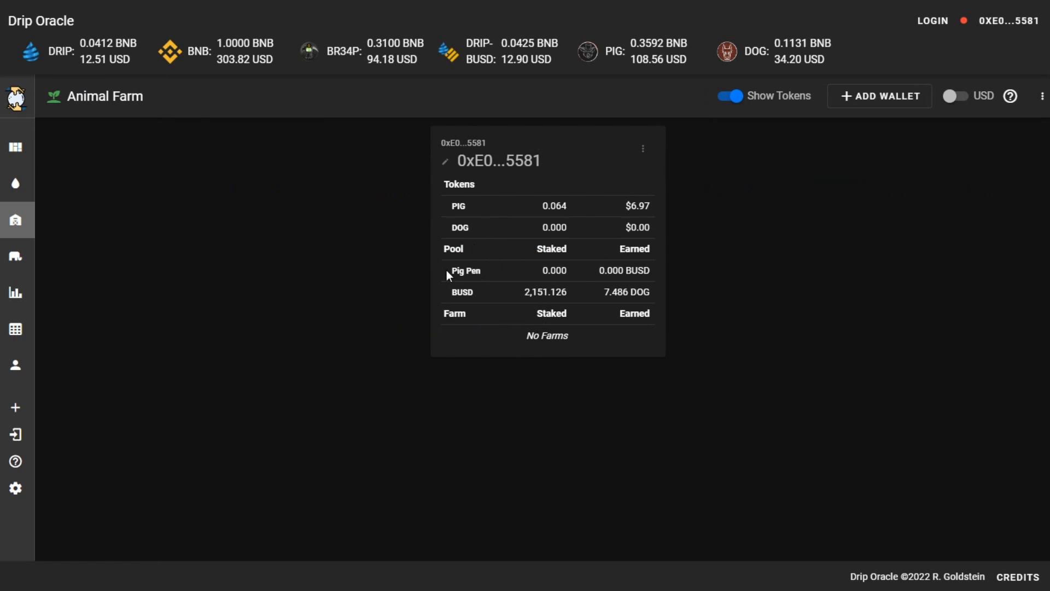
pyautogui.moveTo(620, 236)
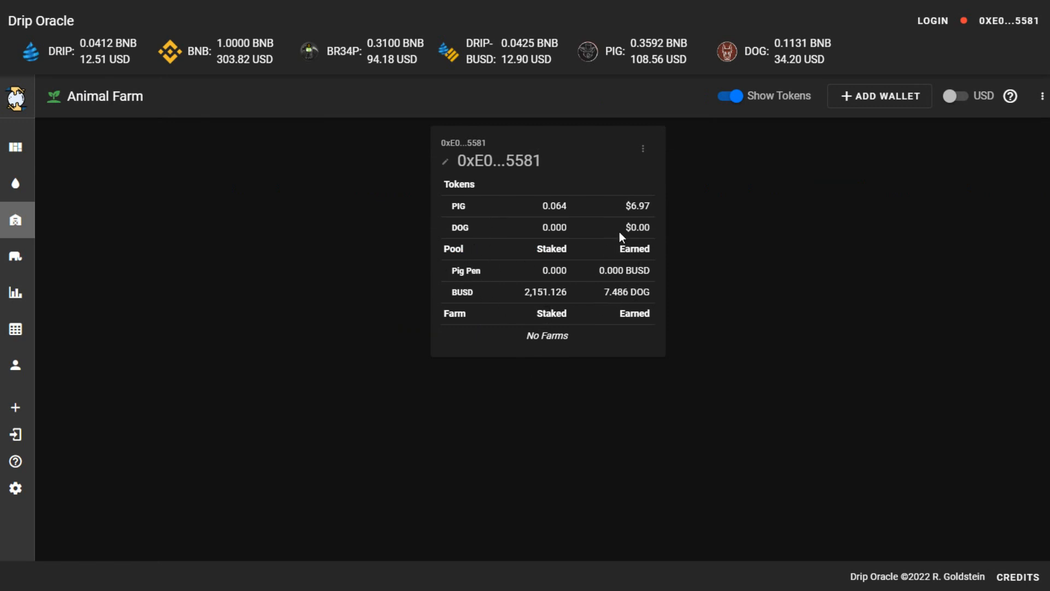
pyautogui.moveTo(624, 356)
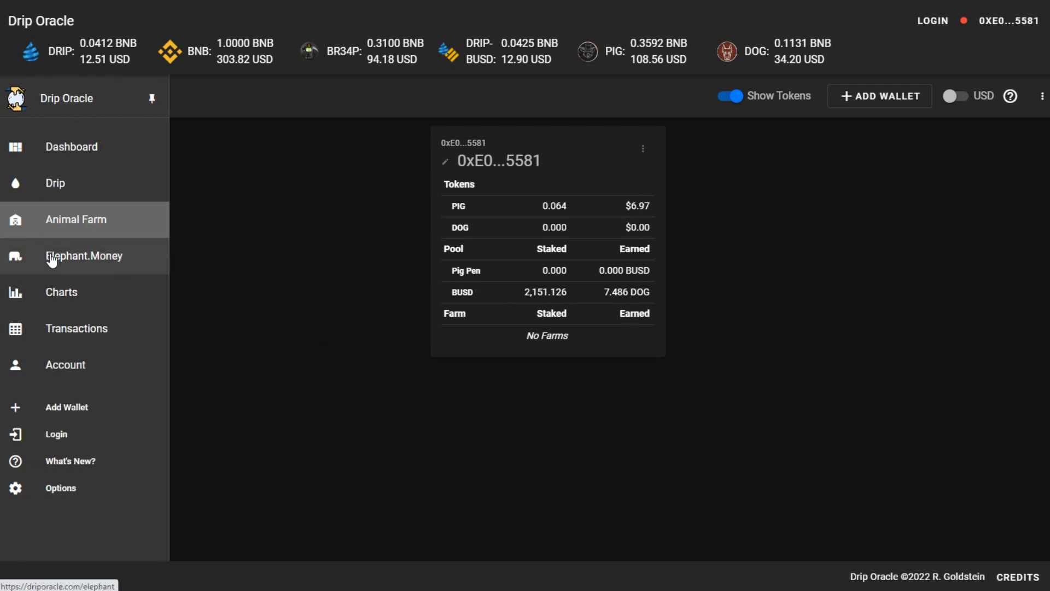
pyautogui.click(85, 256)
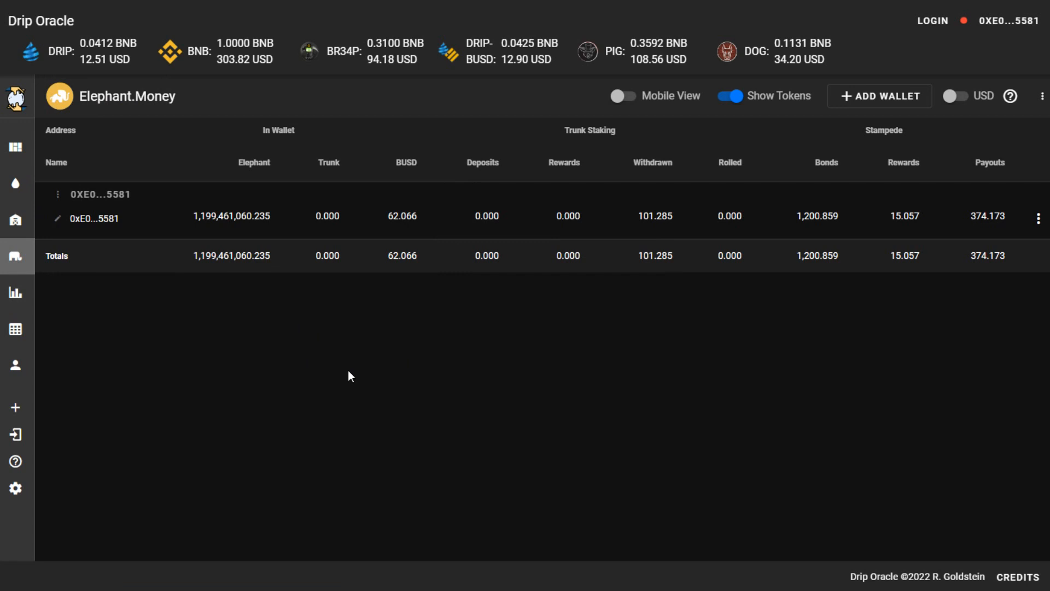
pyautogui.click(14, 293)
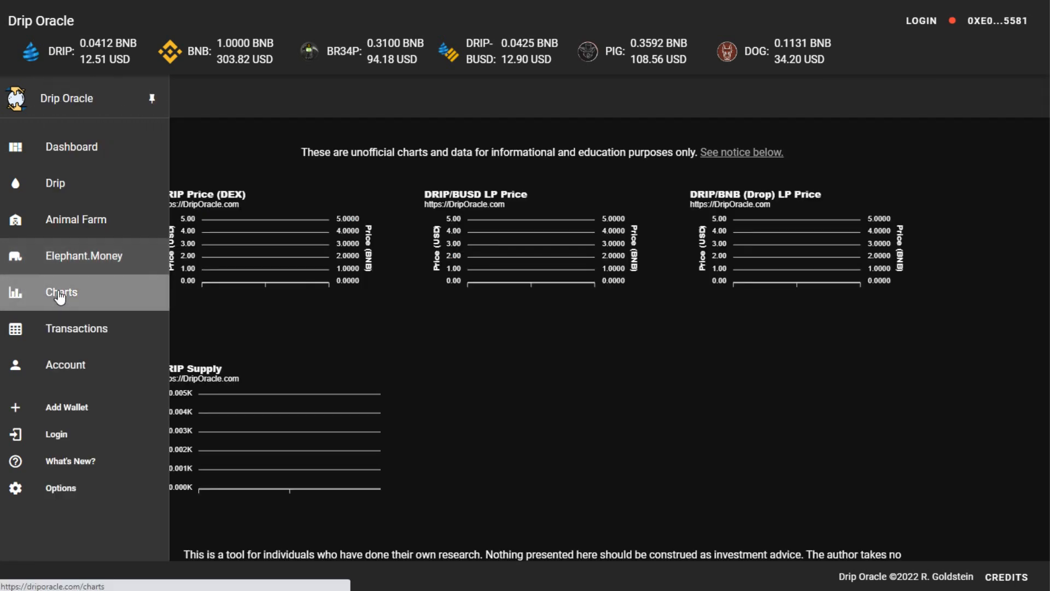
pyautogui.click(153, 97)
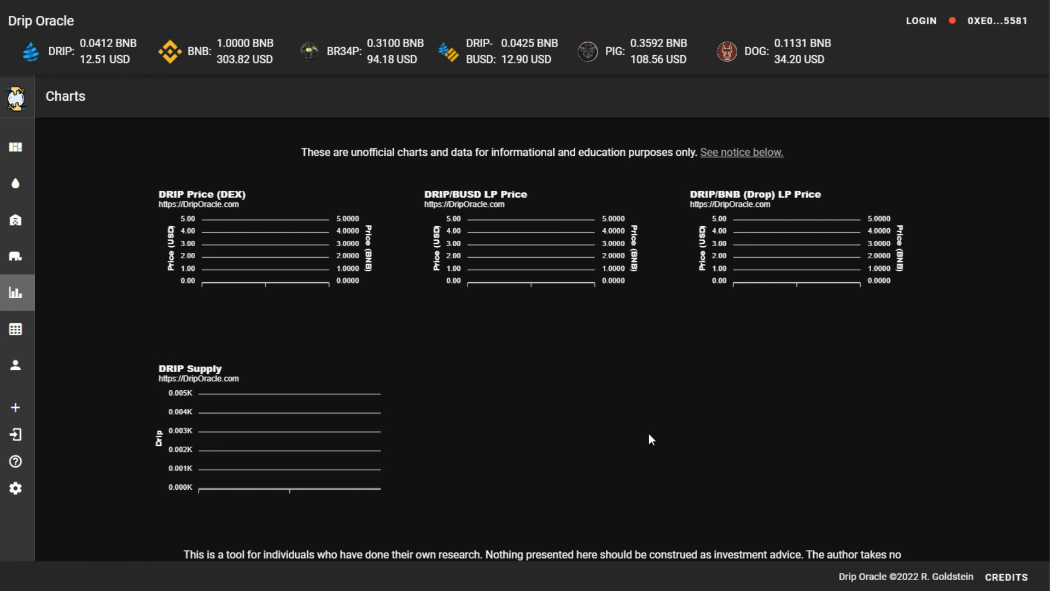
pyautogui.moveTo(757, 453)
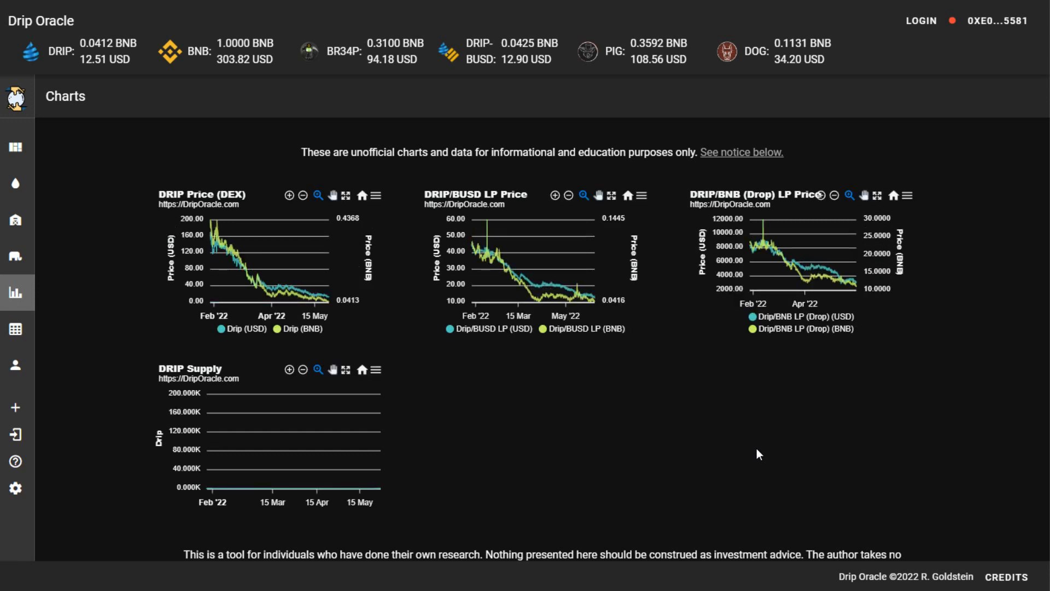
pyautogui.scroll(-3)
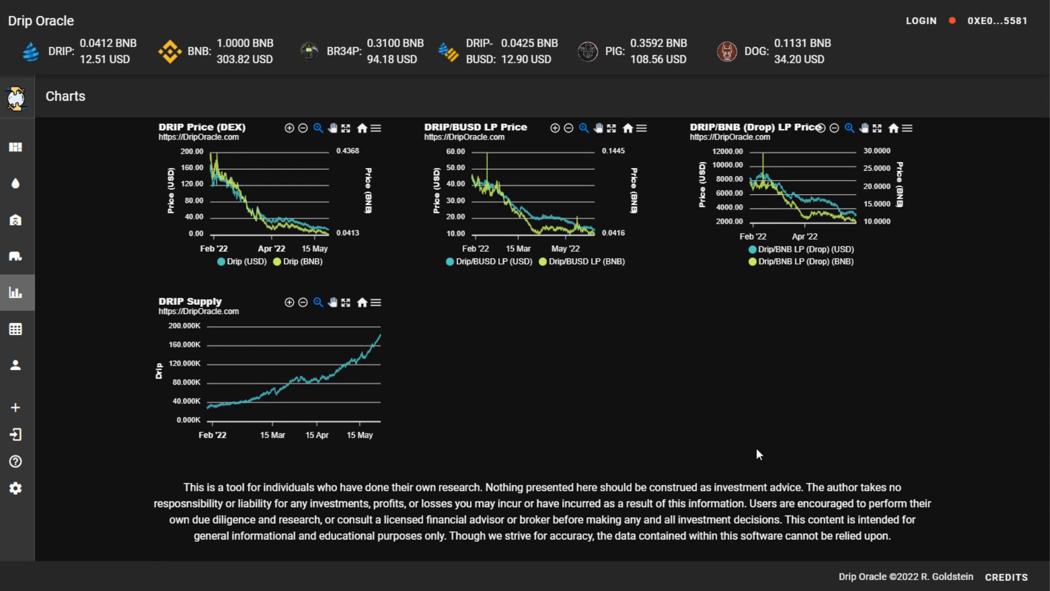
pyautogui.moveTo(914, 372)
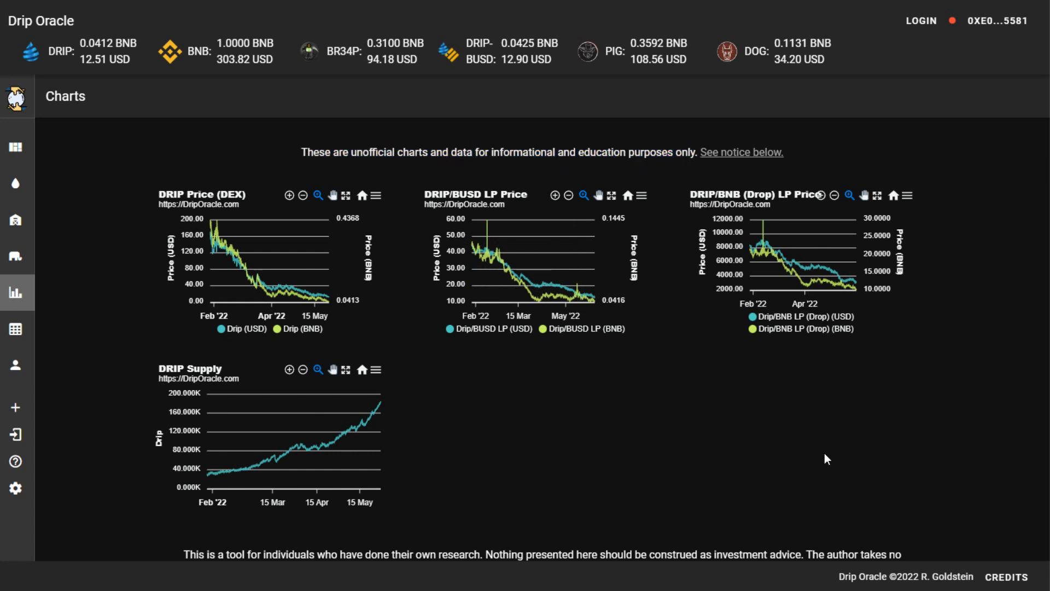
pyautogui.scroll(-3)
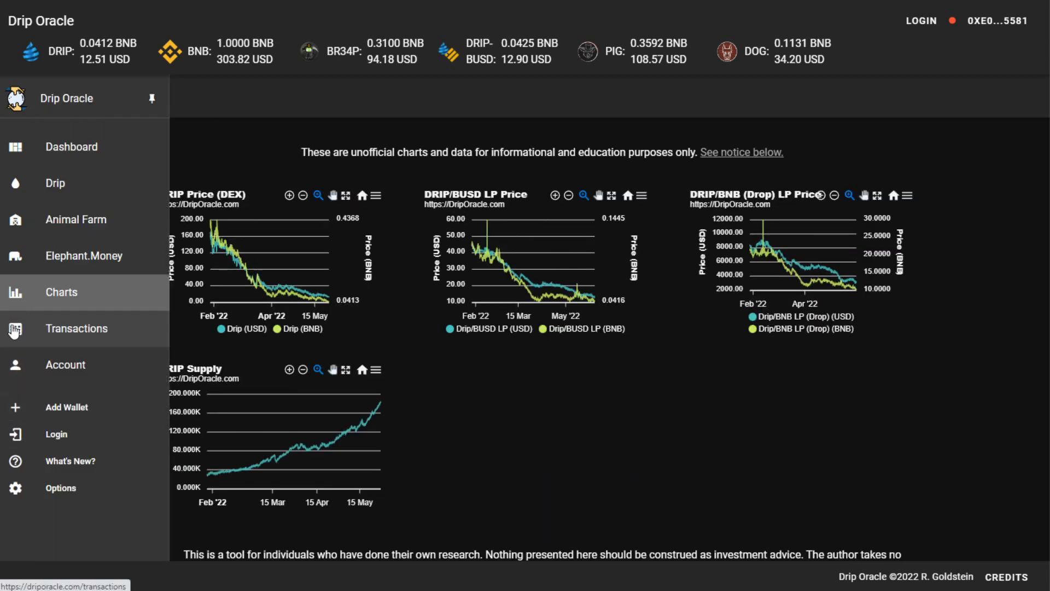
# View the transaction history page, then return to the Dashboard overview
pyautogui.click(55, 434)
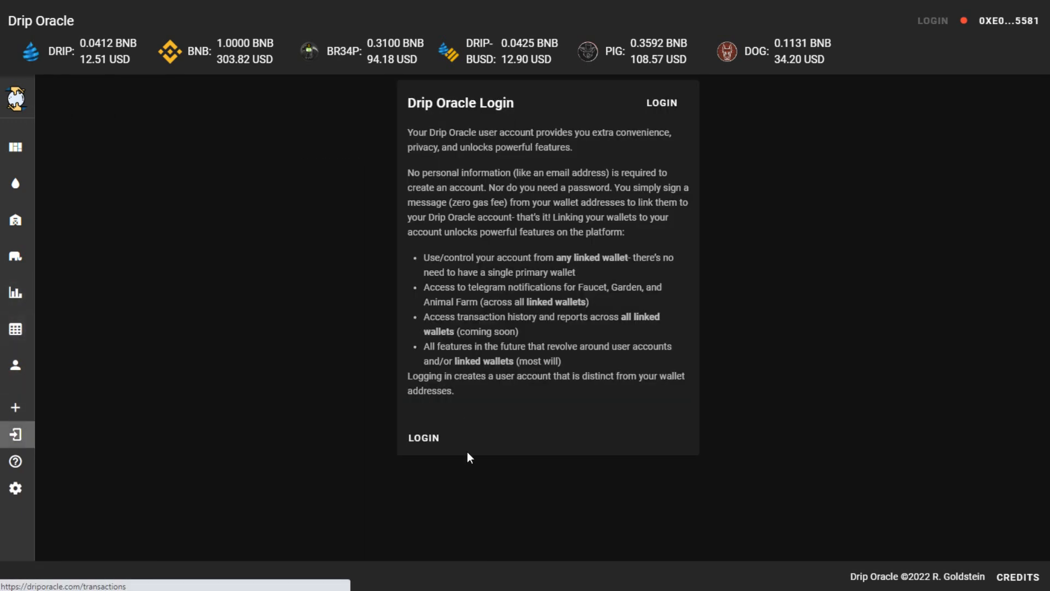
pyautogui.moveTo(328, 348)
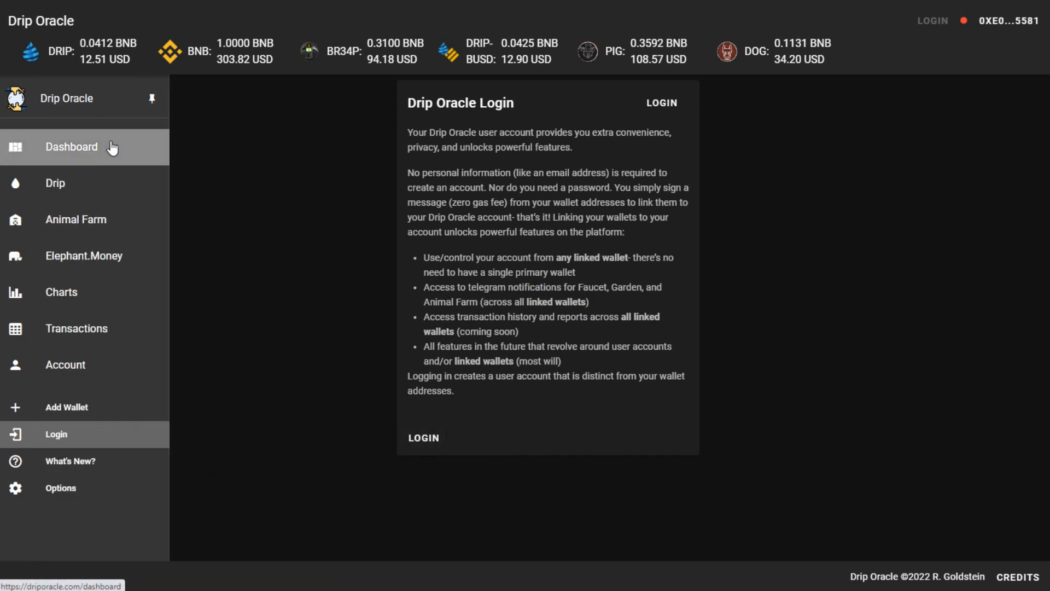
pyautogui.click(72, 147)
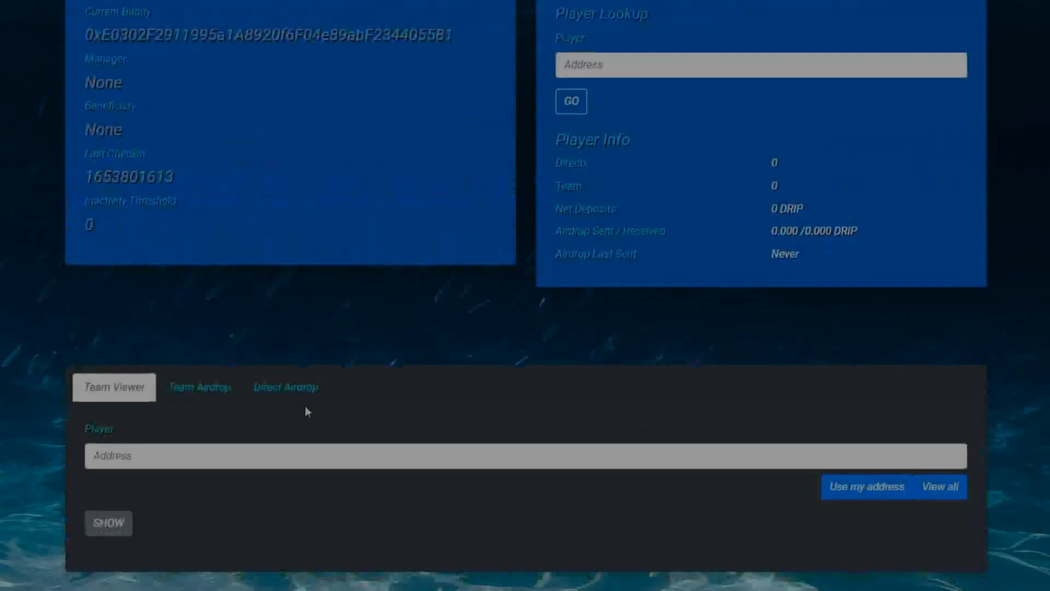
# Fill the Team Airdrop form with my own address as player and a budget of 10
pyautogui.click(199, 386)
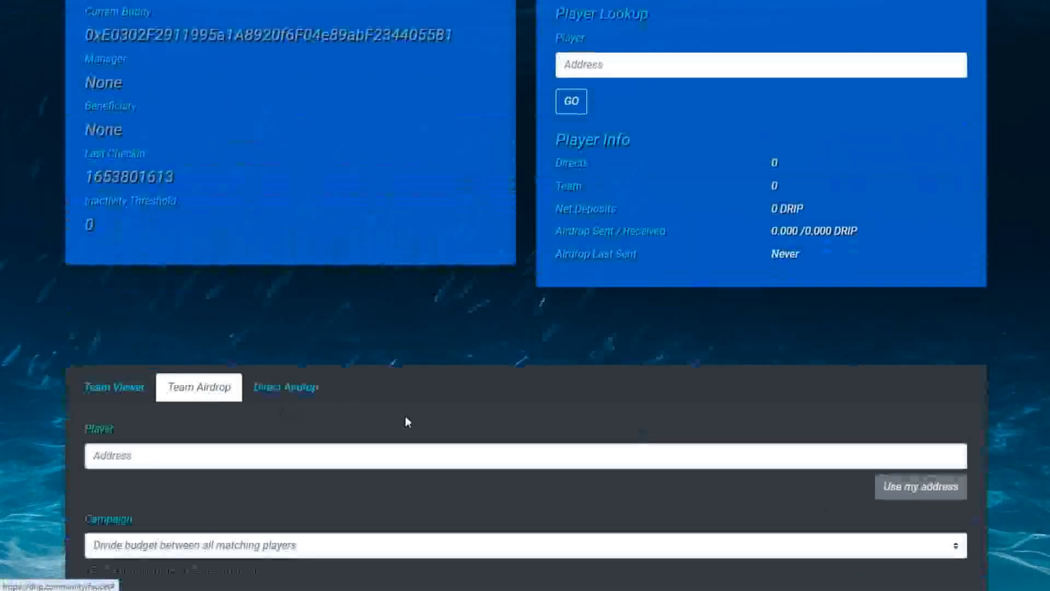
pyautogui.click(920, 486)
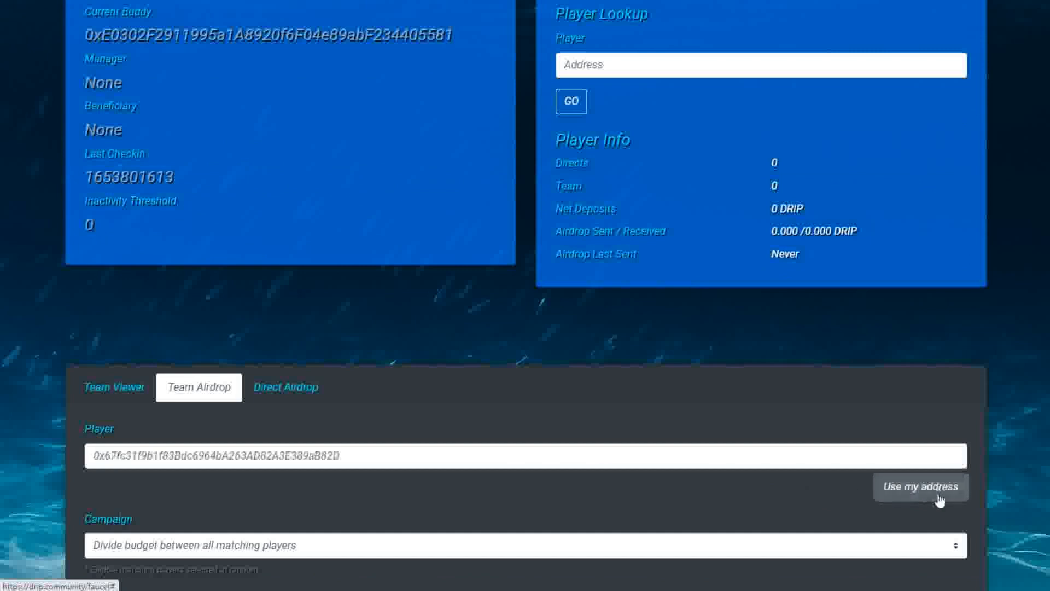
pyautogui.scroll(-3)
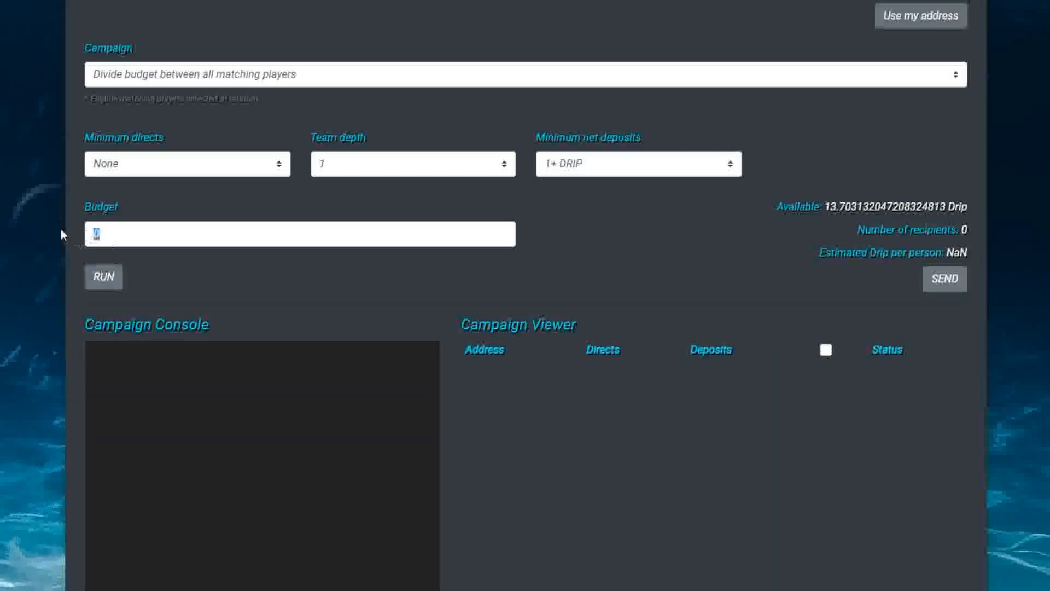
pyautogui.write('10')
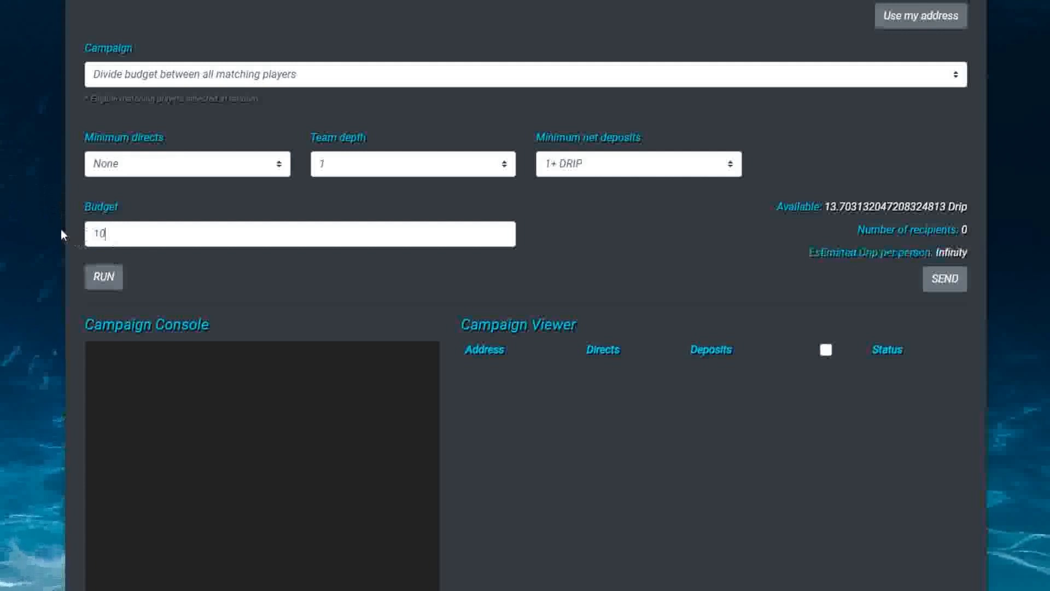
pyautogui.moveTo(82, 279)
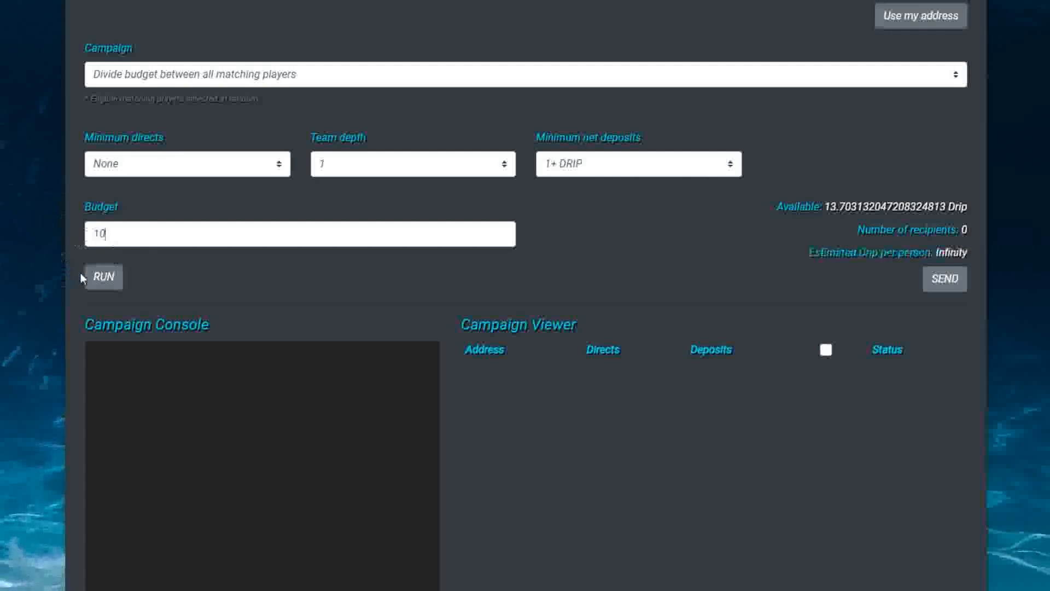
# Run the campaign to find 17 eligible players and tick all as recipients at about 0.59 Drip each
pyautogui.click(103, 277)
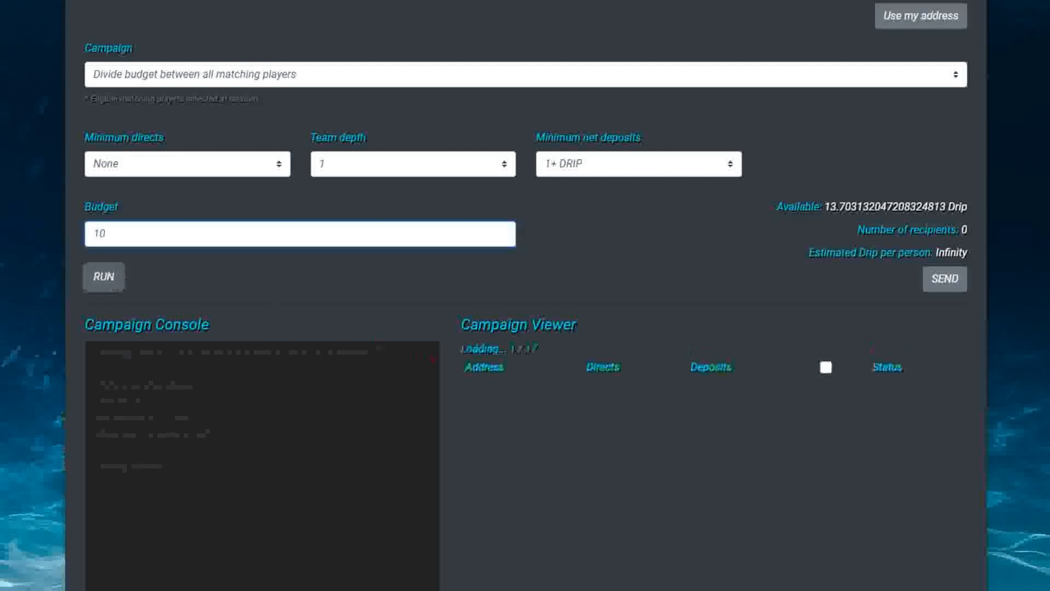
pyautogui.moveTo(697, 317)
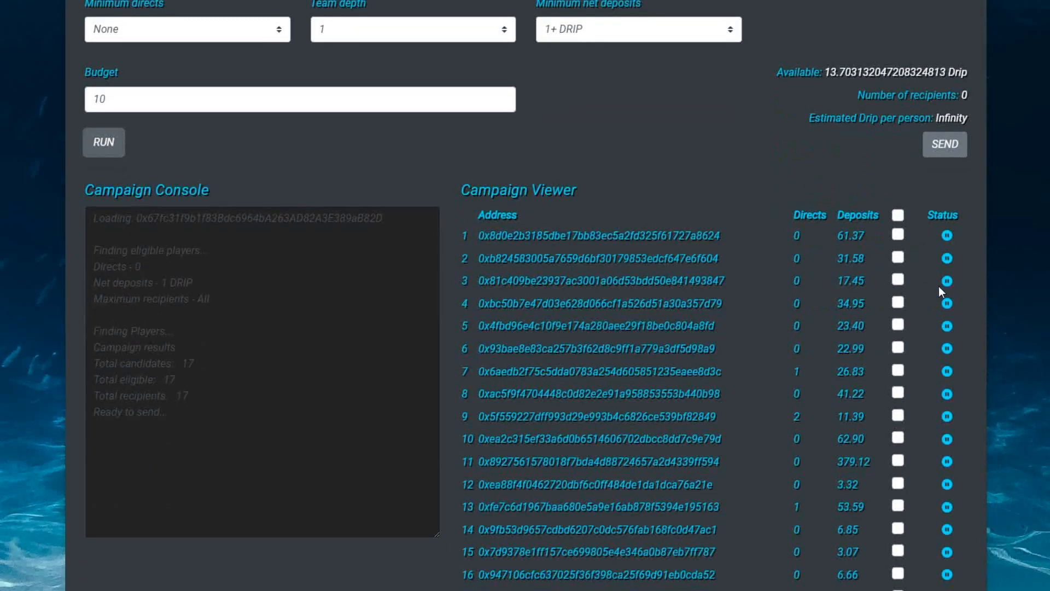
pyautogui.click(897, 215)
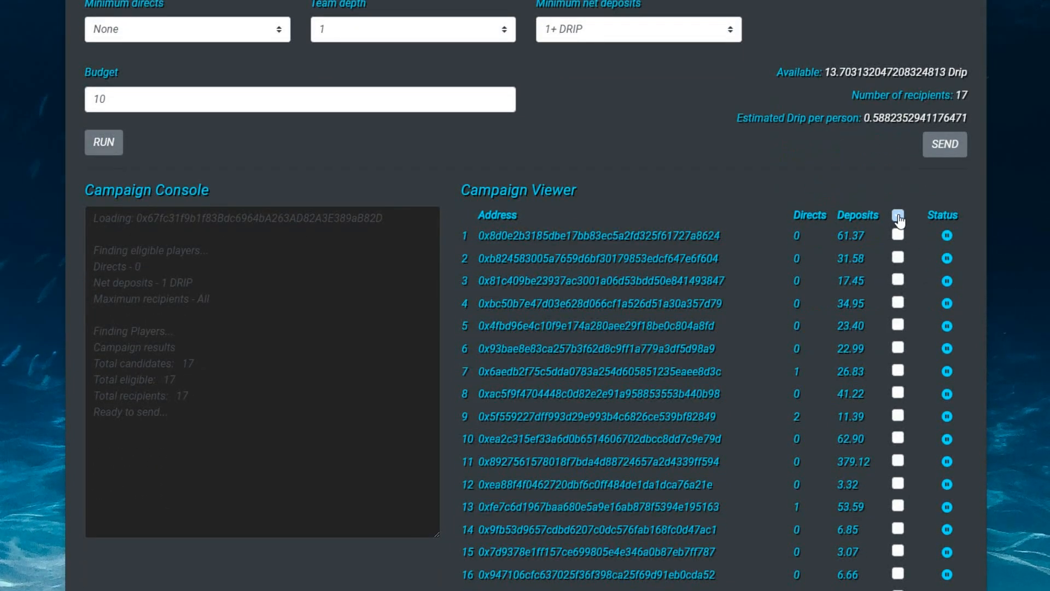
pyautogui.click(897, 216)
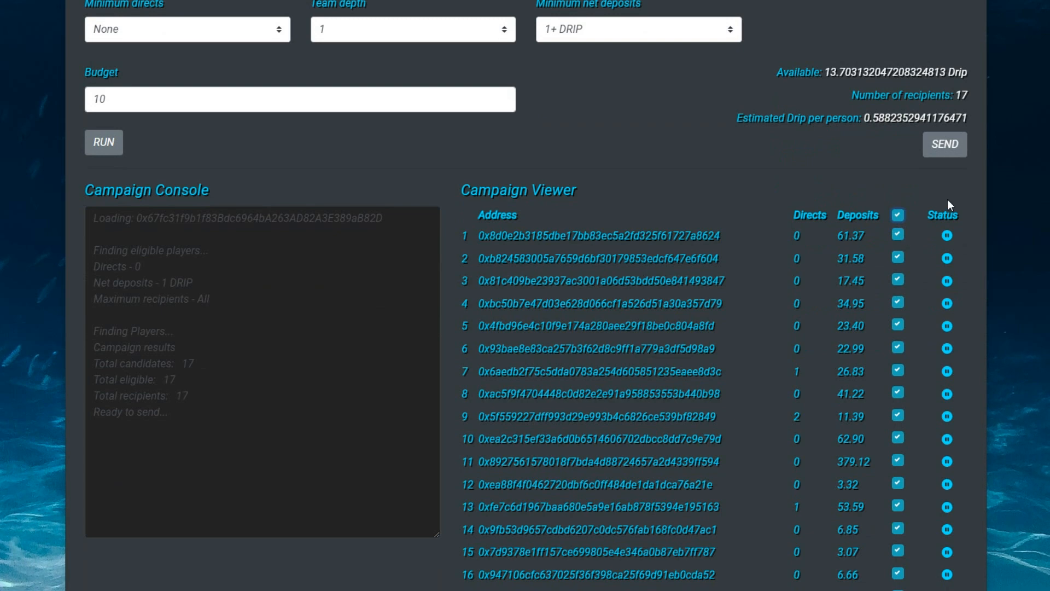
pyautogui.moveTo(1012, 366)
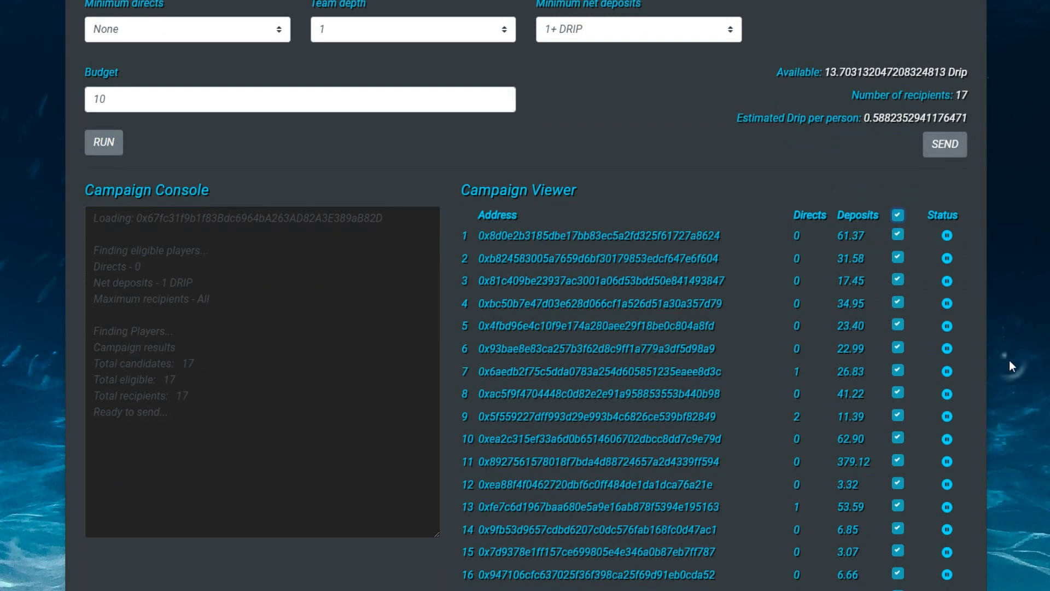
pyautogui.scroll(-3)
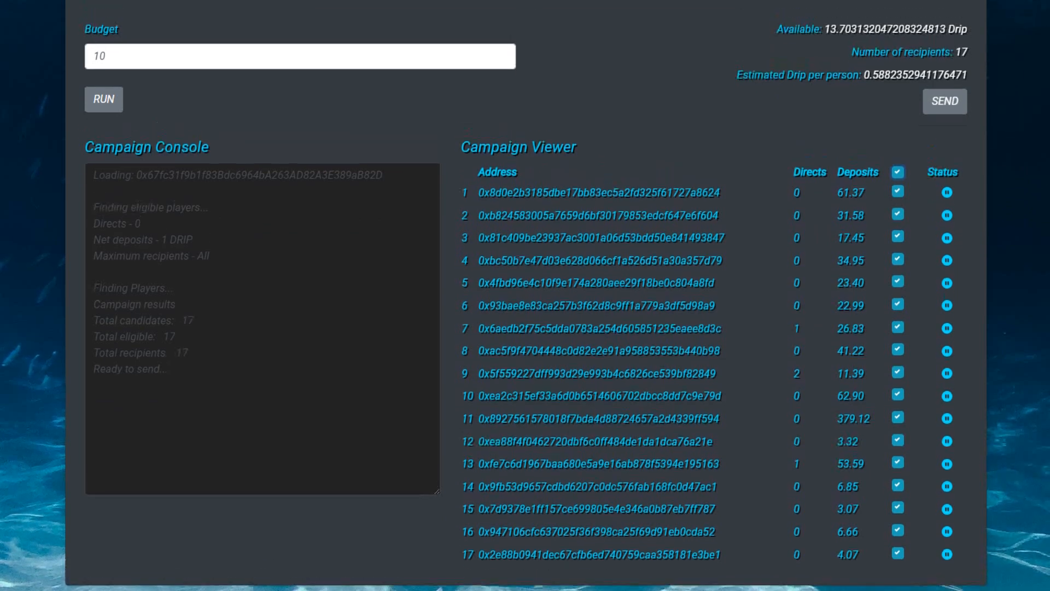
pyautogui.scroll(3)
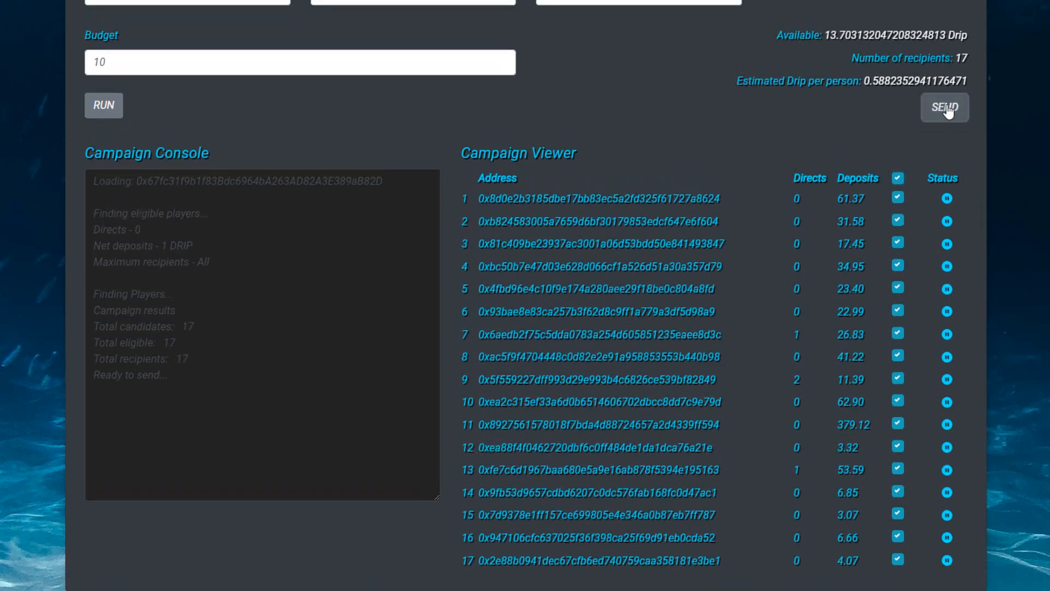
# Send the airdrop and confirm the first wallet transactions of about 0.588 DRIP each
pyautogui.click(944, 107)
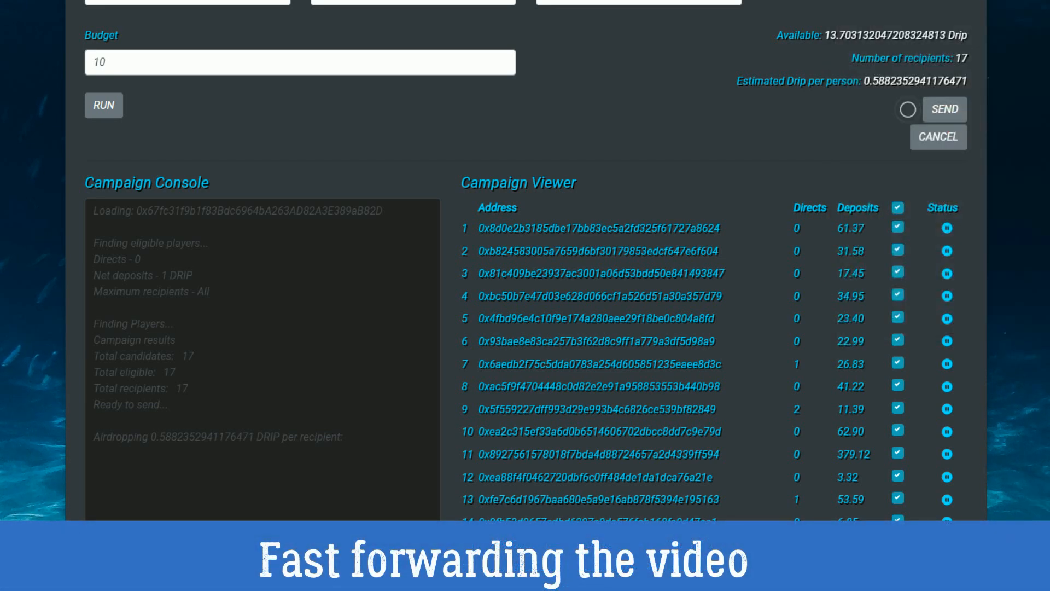
pyautogui.click(944, 109)
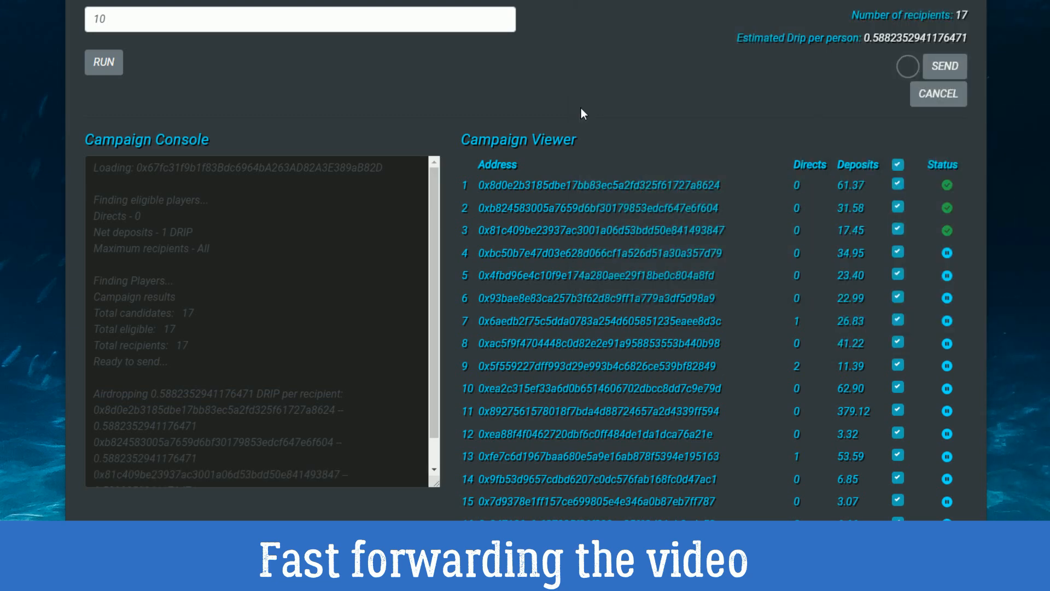
pyautogui.click(944, 66)
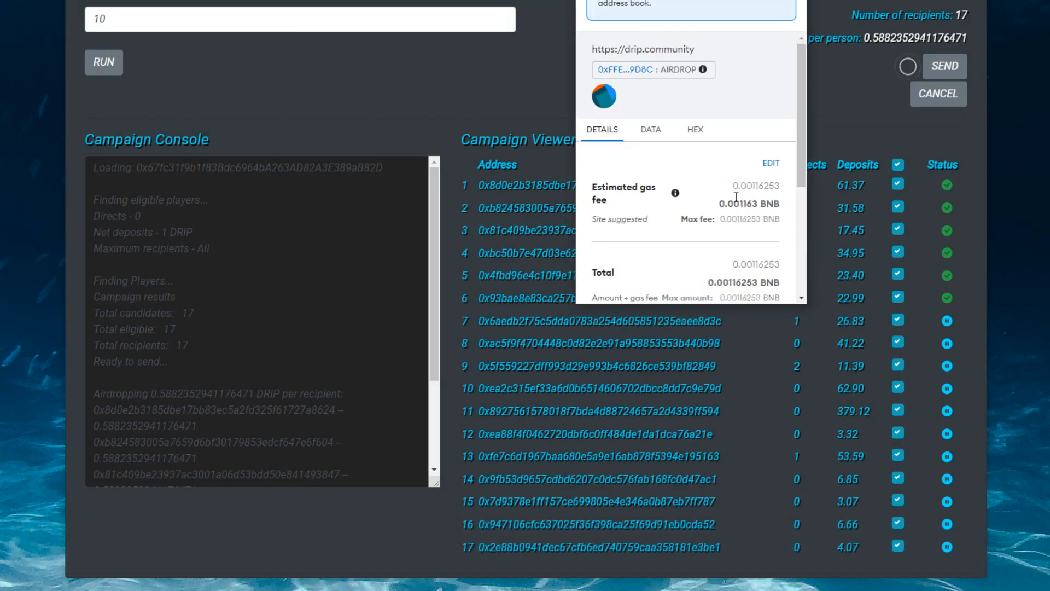
pyautogui.click(944, 67)
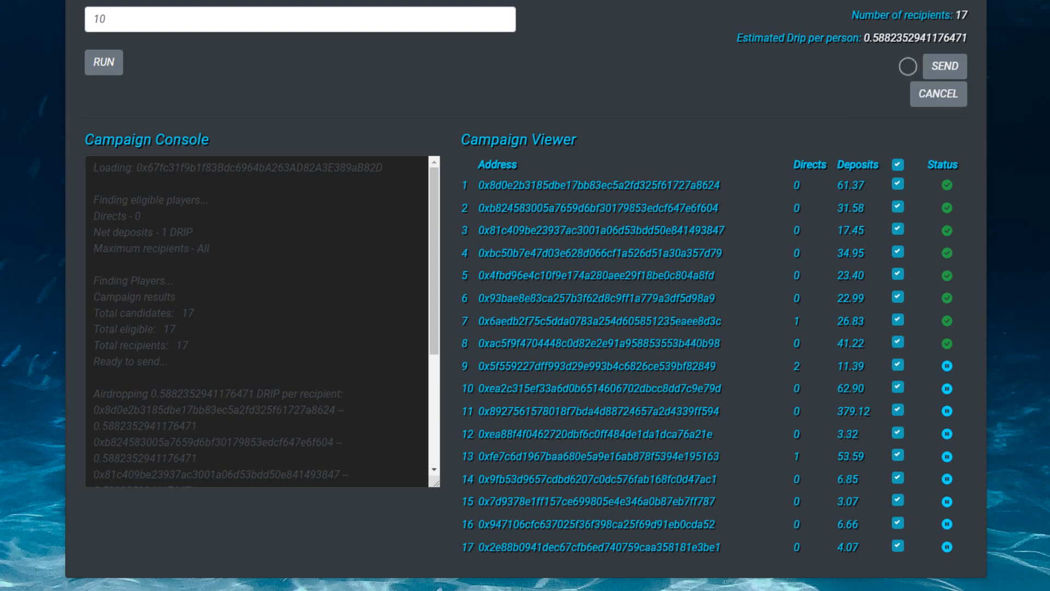
pyautogui.click(944, 66)
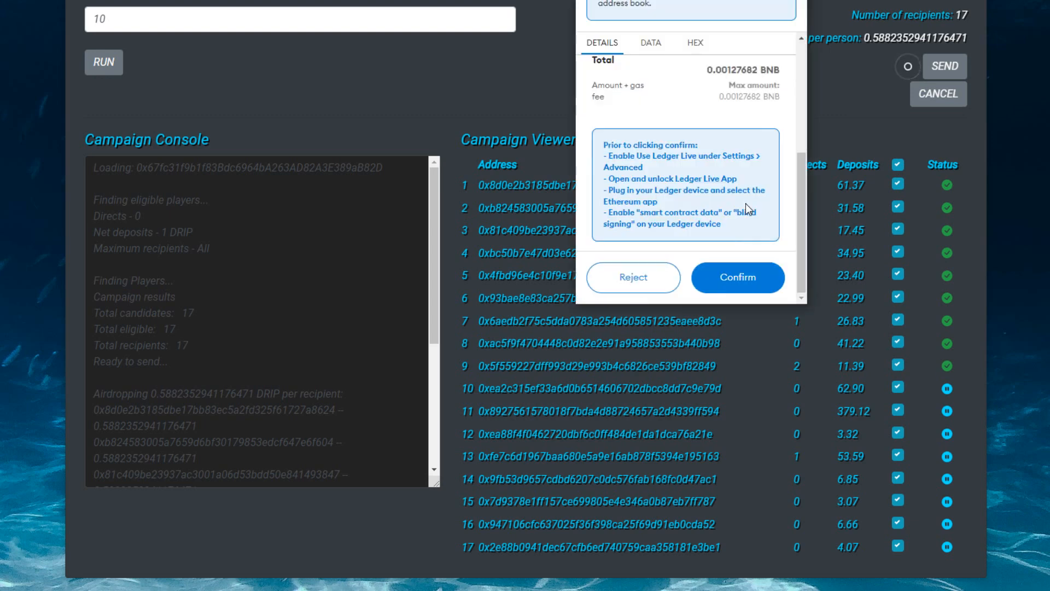
# Keep confirming wallet popups until at least 15 of 17 recipients show delivered
pyautogui.click(736, 277)
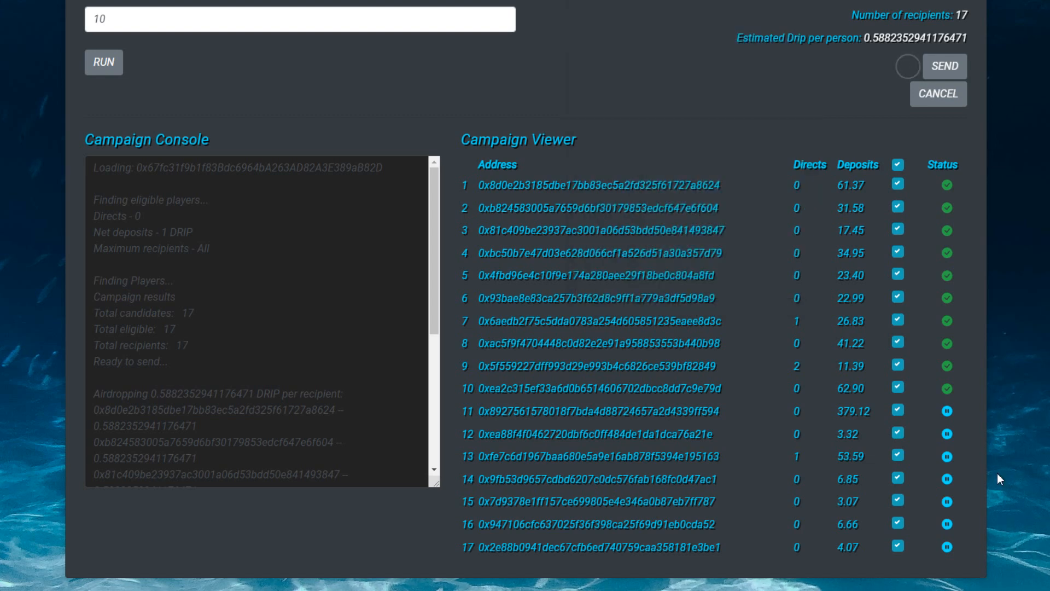
pyautogui.click(945, 66)
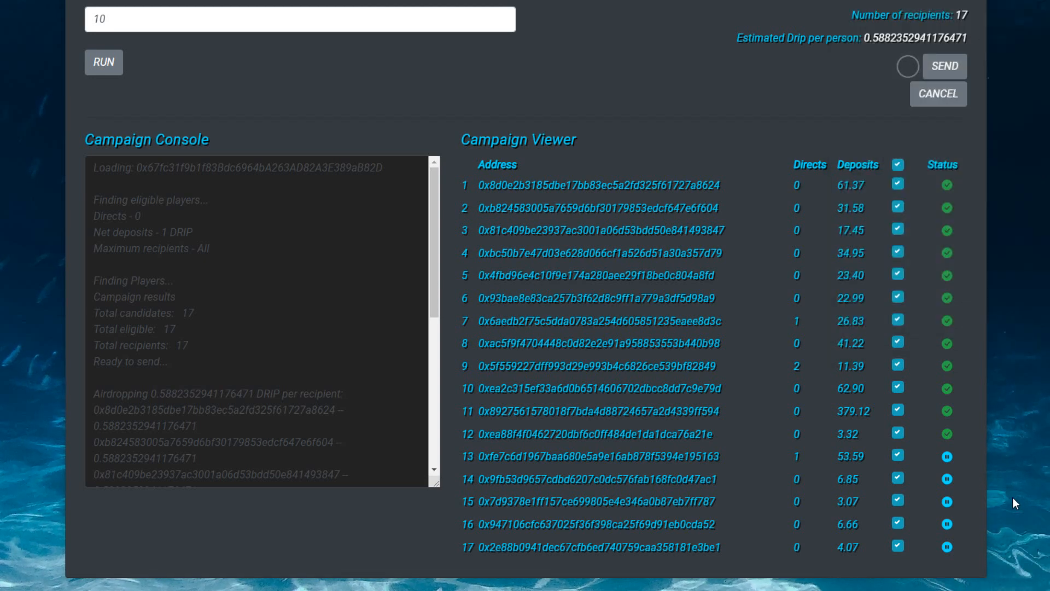
pyautogui.click(943, 66)
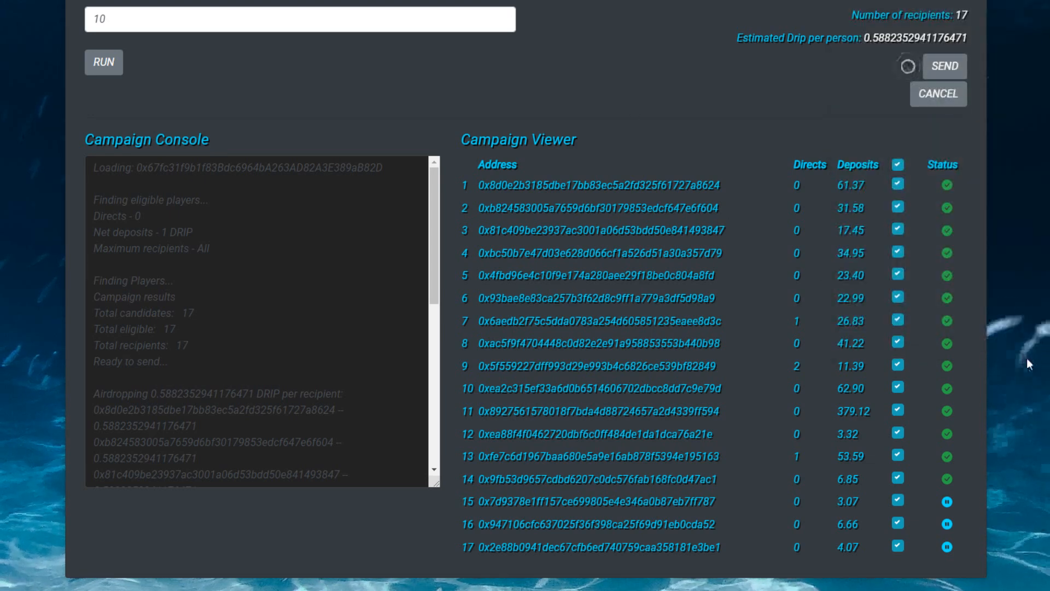
pyautogui.click(945, 67)
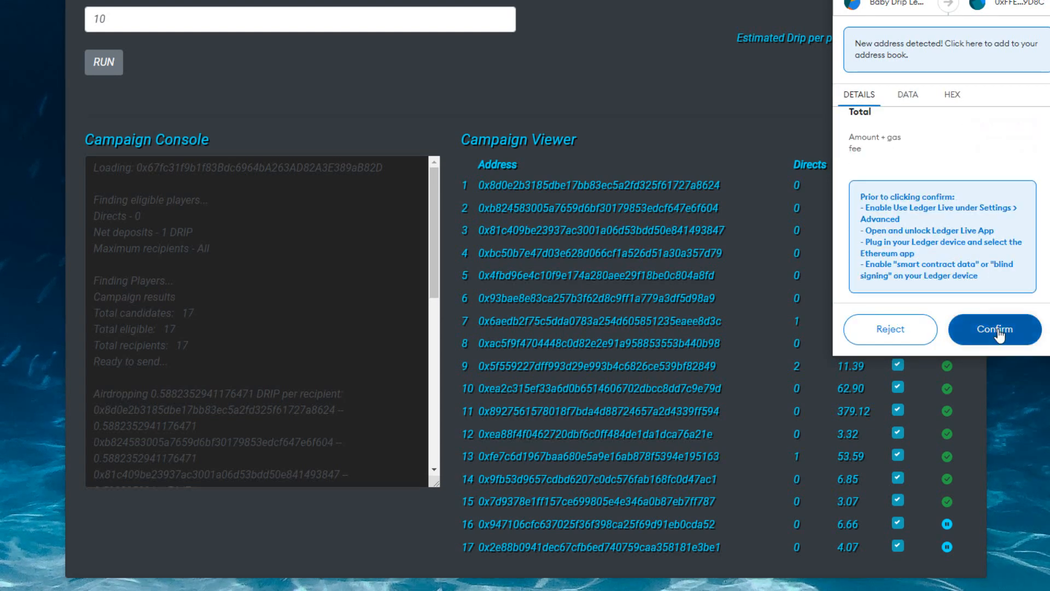
pyautogui.click(995, 330)
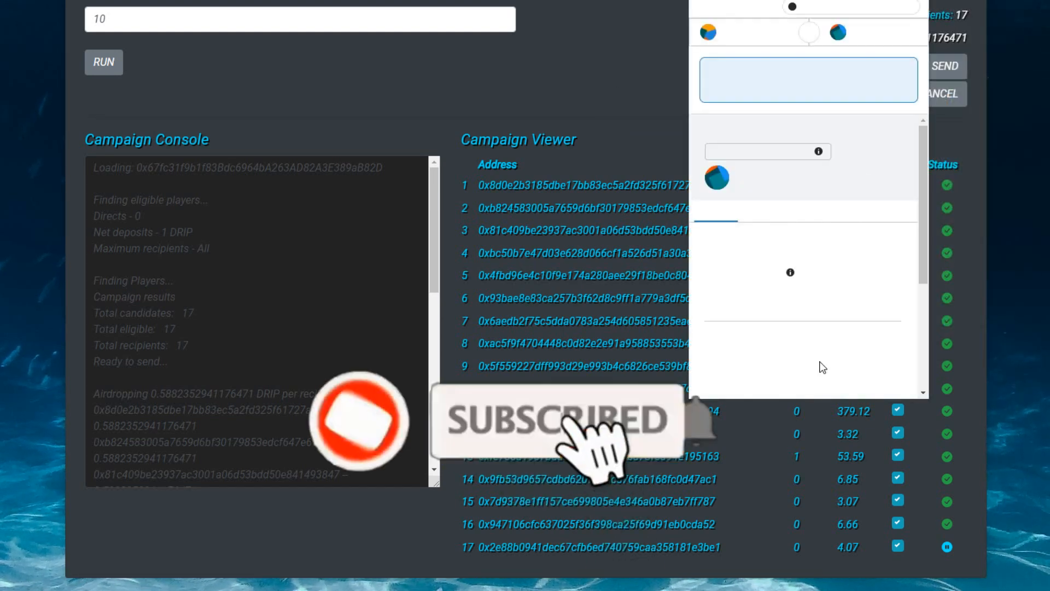